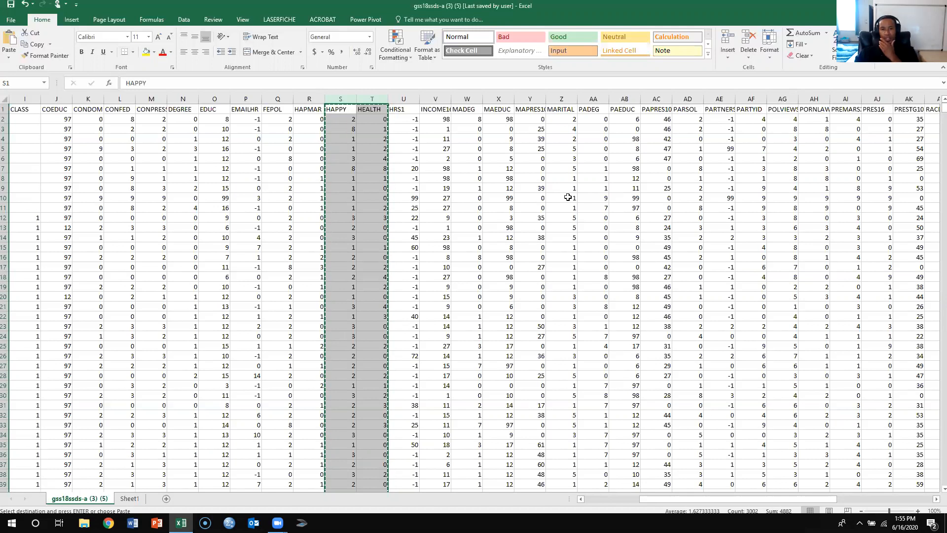
Step: Paste the copied HAPPY and HEALTH columns into A1 of Sheet1
{"action": "left_click", "coordinate": [129, 498]}
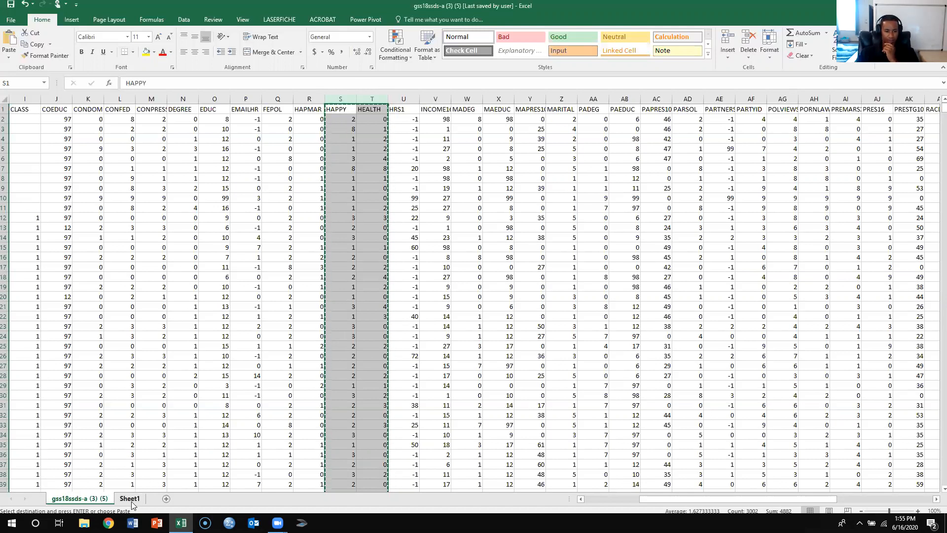
{"action": "left_click", "coordinate": [129, 498]}
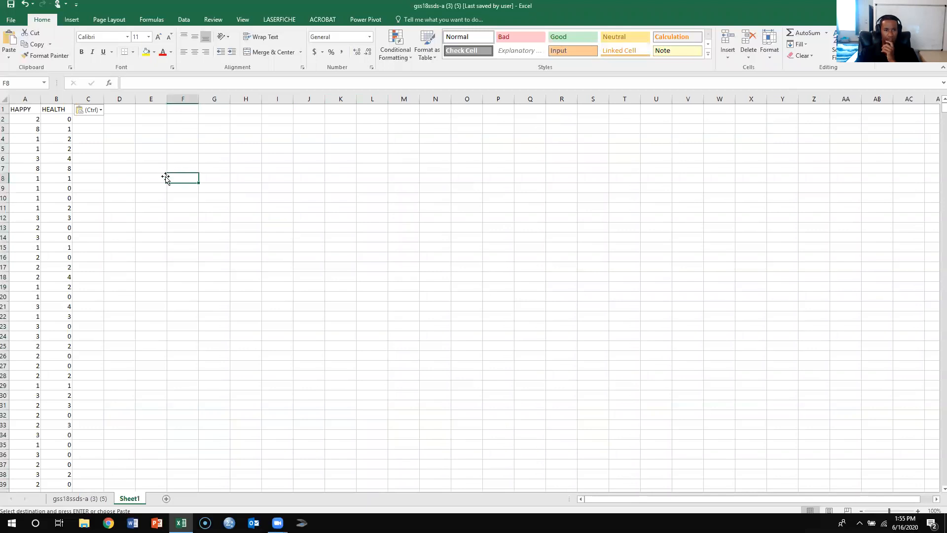
{"action": "left_click", "coordinate": [24, 99]}
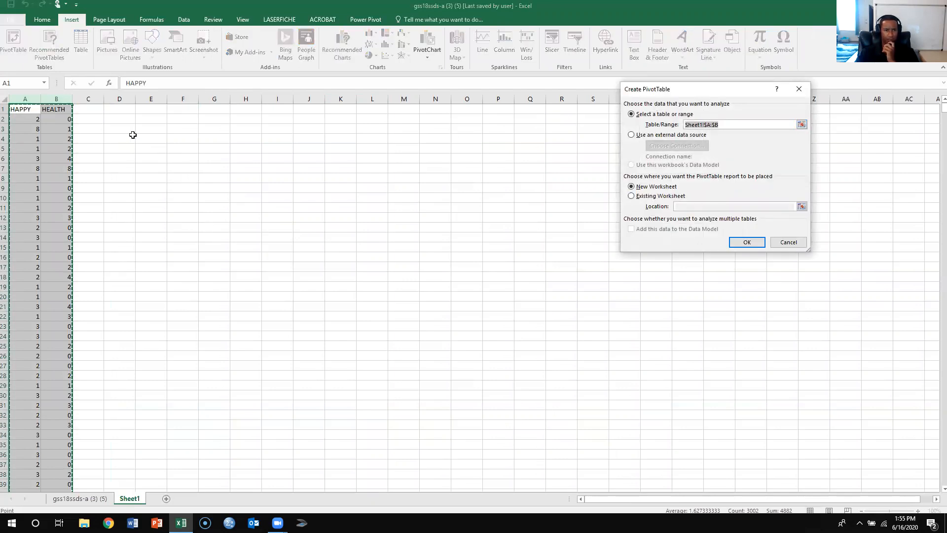
Step: Place the new pivot table on the existing worksheet at cell D2
{"action": "left_click", "coordinate": [631, 195]}
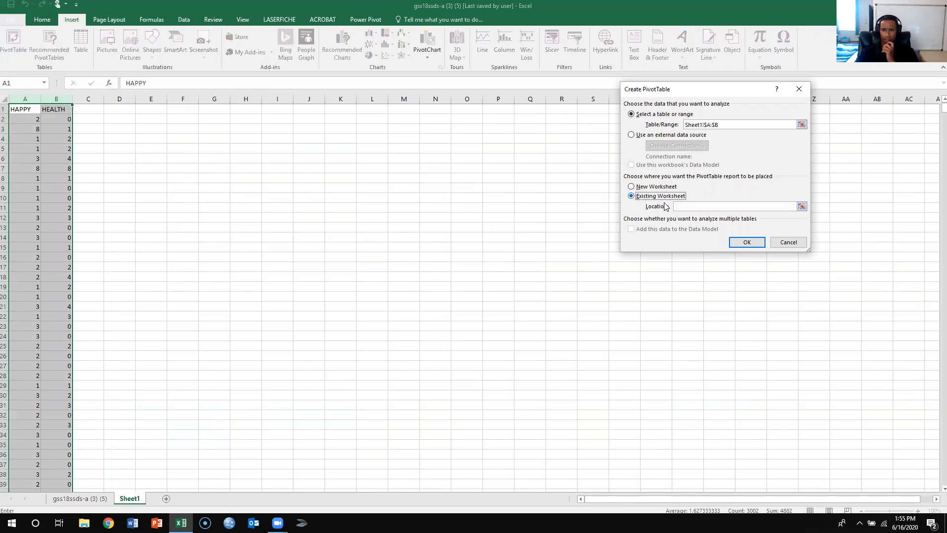
{"action": "left_click", "coordinate": [119, 119]}
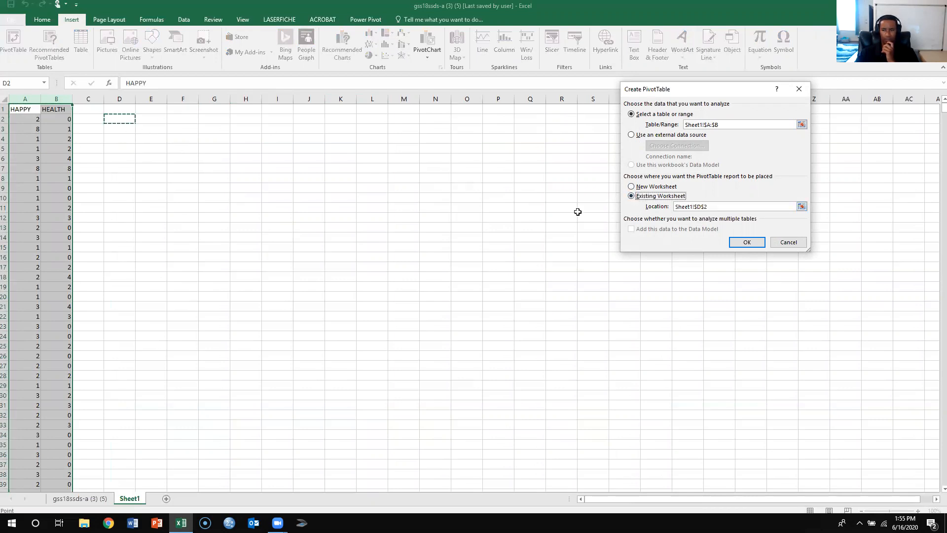
{"action": "left_click", "coordinate": [747, 242]}
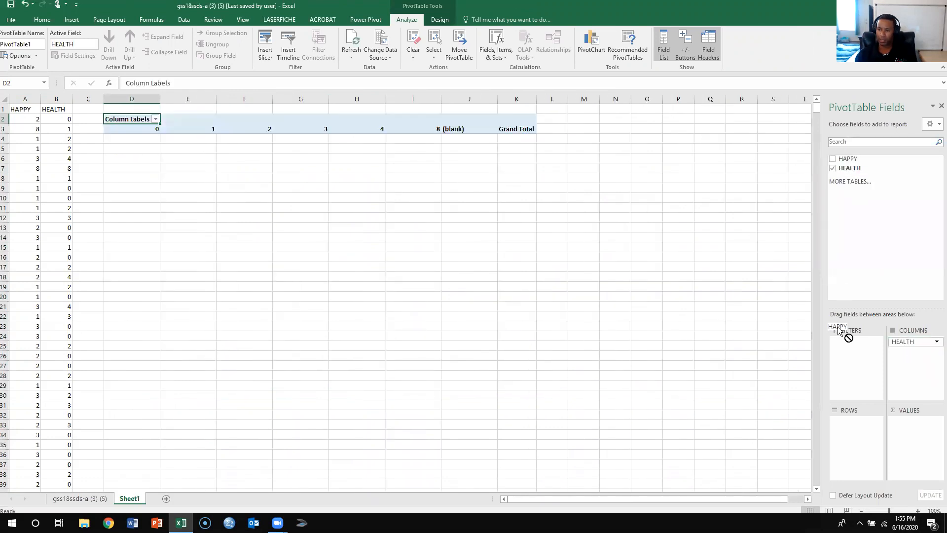
Step: Add HAPPY as the pivot table's row field for the crosstab
{"action": "left_click", "coordinate": [834, 158]}
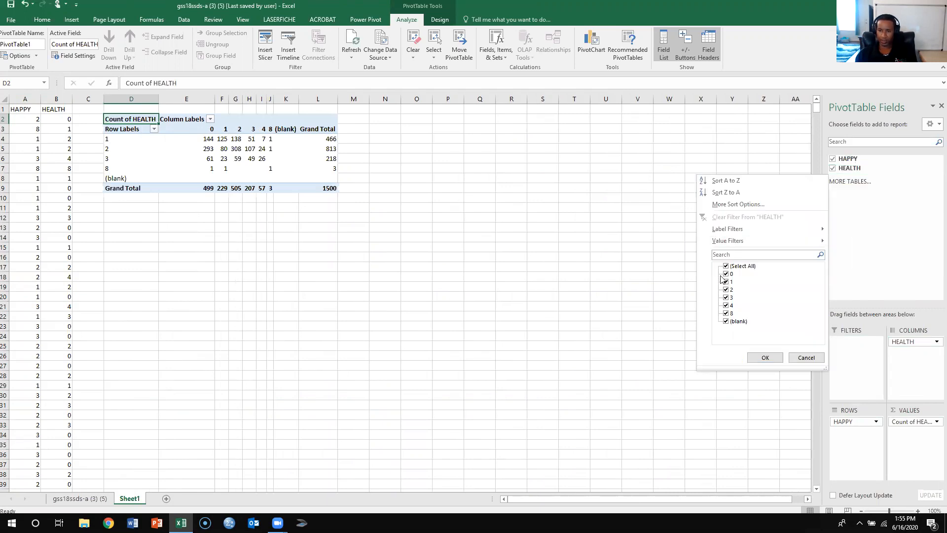
Step: Filter out HEALTH codes 0, 8 and blanks from the column labels
{"action": "left_click", "coordinate": [726, 273]}
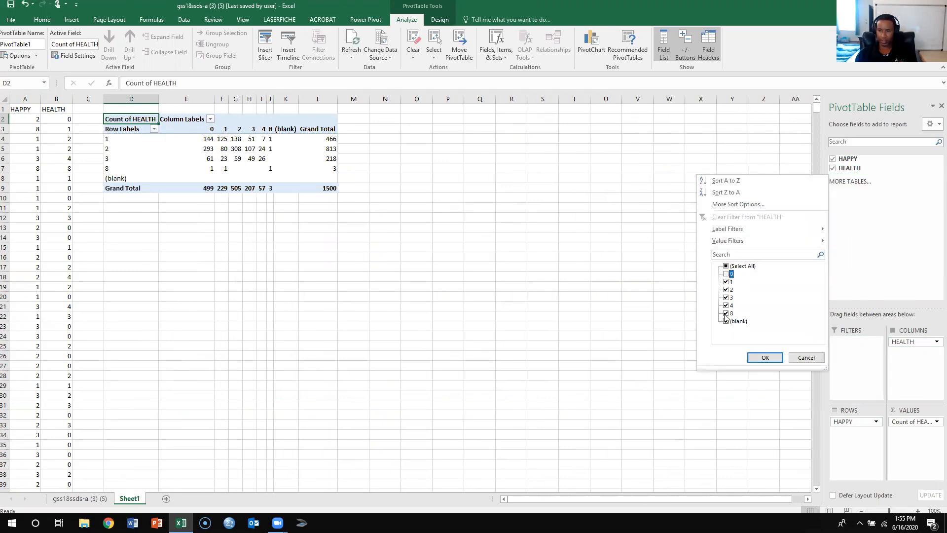
{"action": "left_click", "coordinate": [726, 273]}
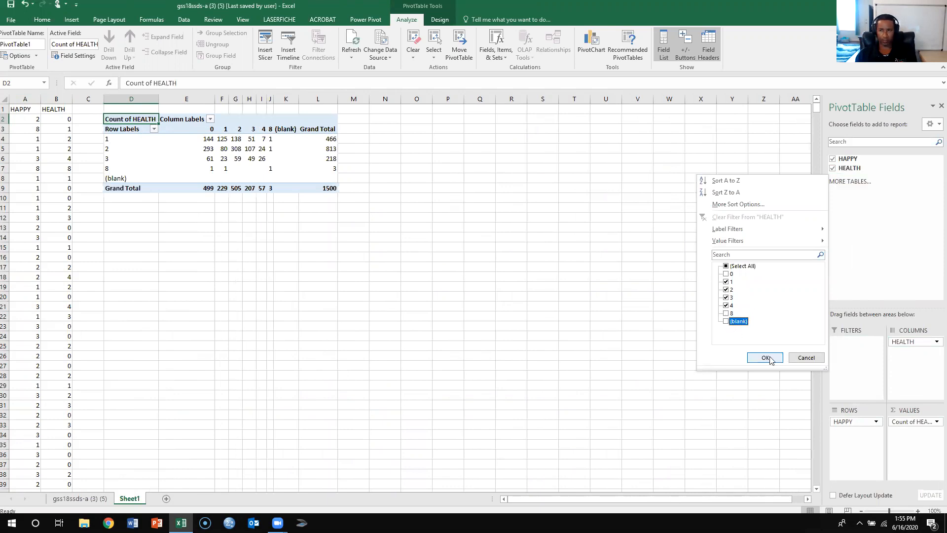
{"action": "left_click", "coordinate": [764, 357]}
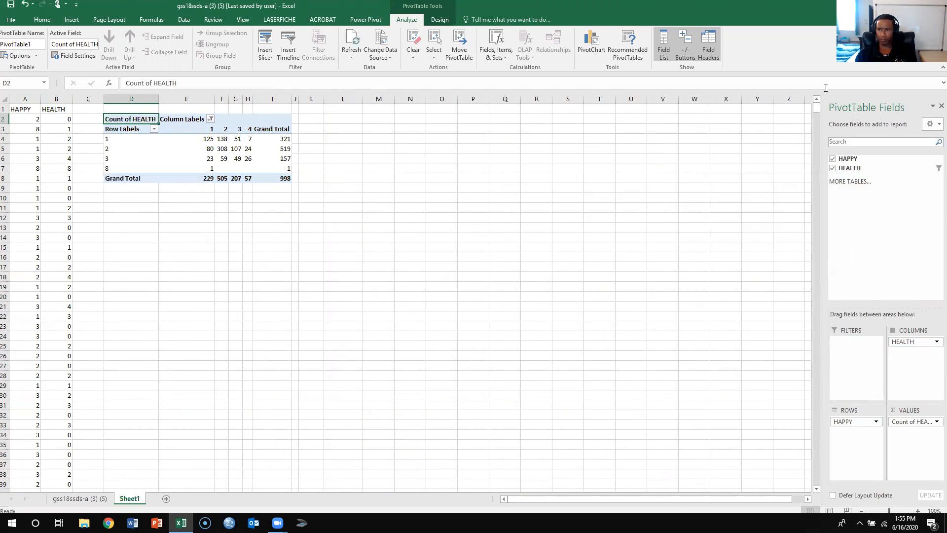
{"action": "mouse_move", "coordinate": [803, 4]}
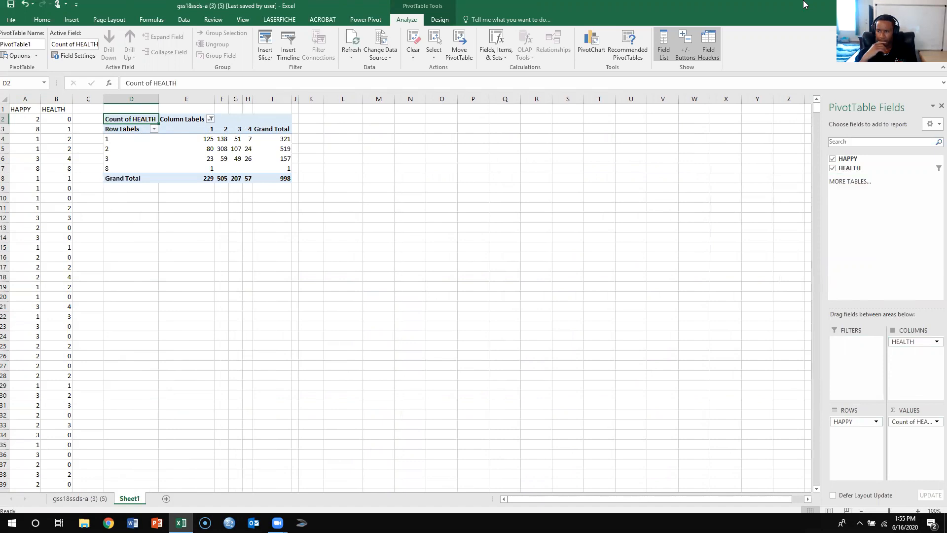
{"action": "mouse_move", "coordinate": [823, 28]}
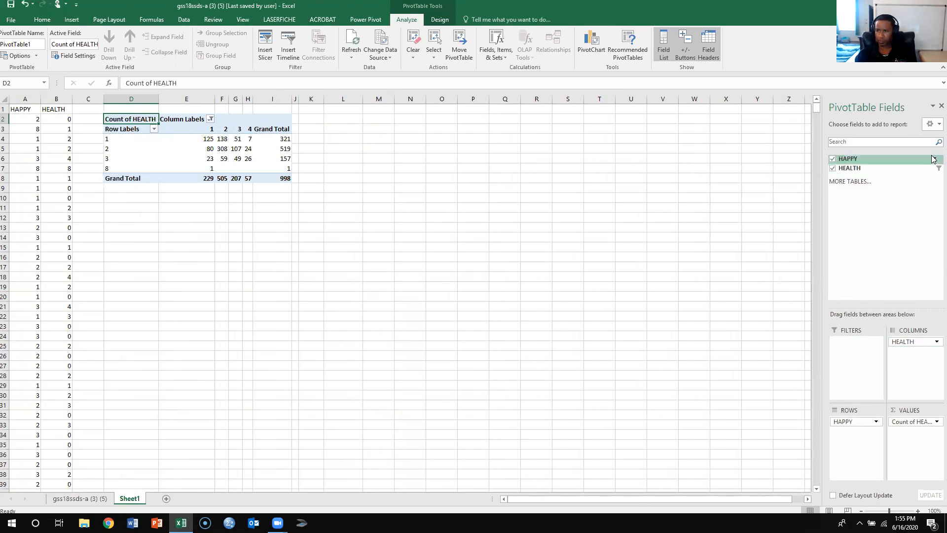
Step: Filter out HAPPY code 8 and blanks from the row labels
{"action": "left_click", "coordinate": [154, 128]}
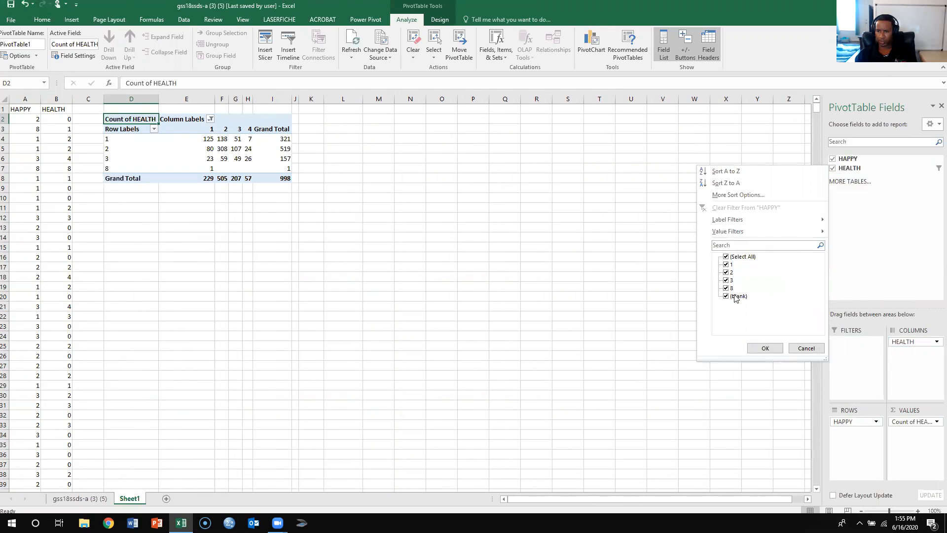
{"action": "left_click", "coordinate": [724, 288]}
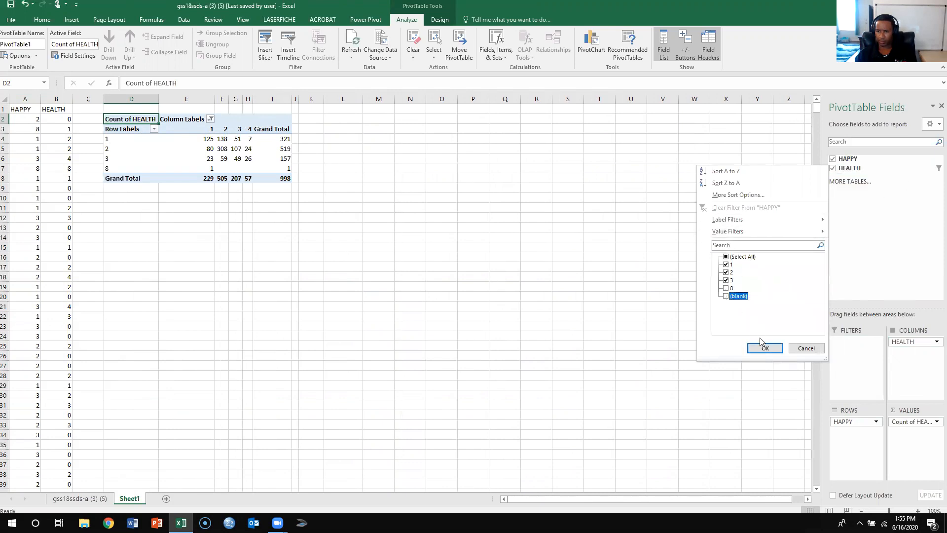
{"action": "left_click", "coordinate": [764, 347]}
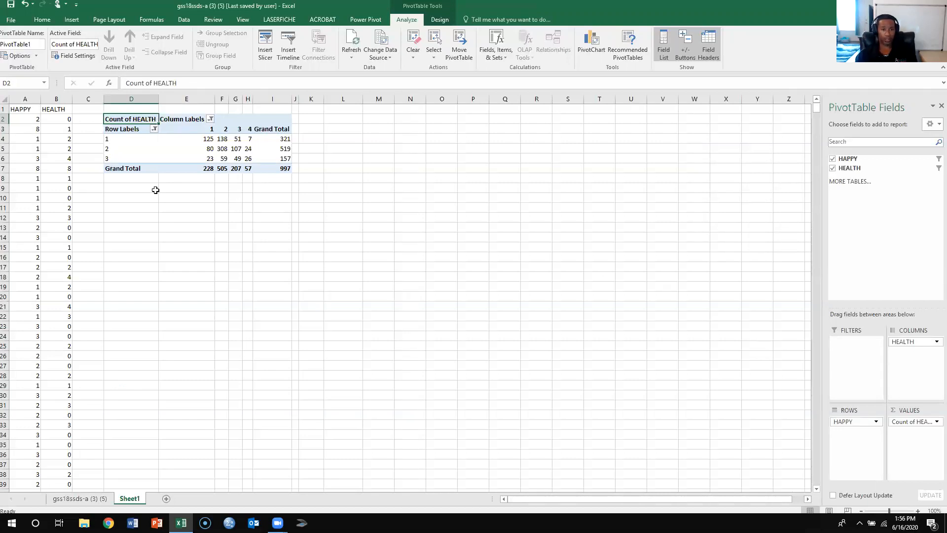
Step: Rename the row header Happy and its items Very Happy, Pretty Happy, Not Too Happy
{"action": "left_click", "coordinate": [130, 128]}
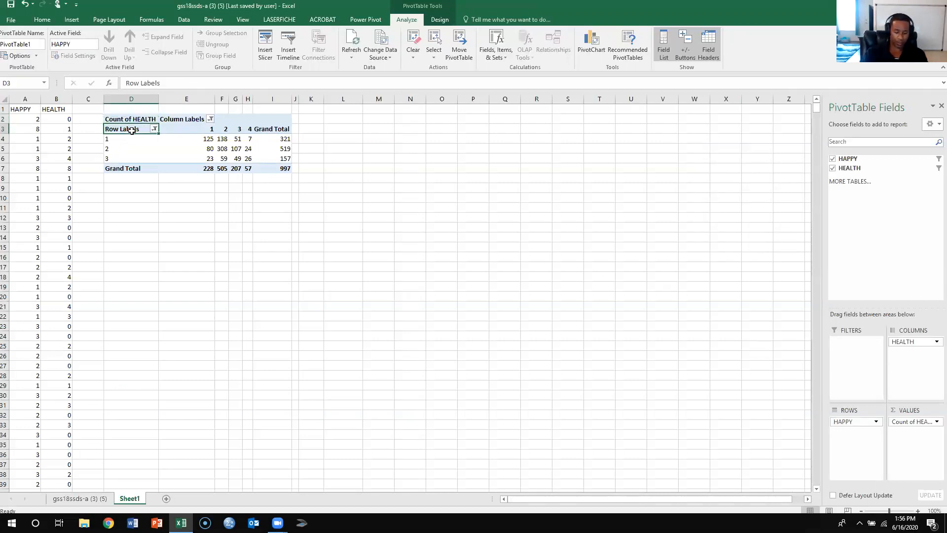
{"action": "type", "text": "Happy"}
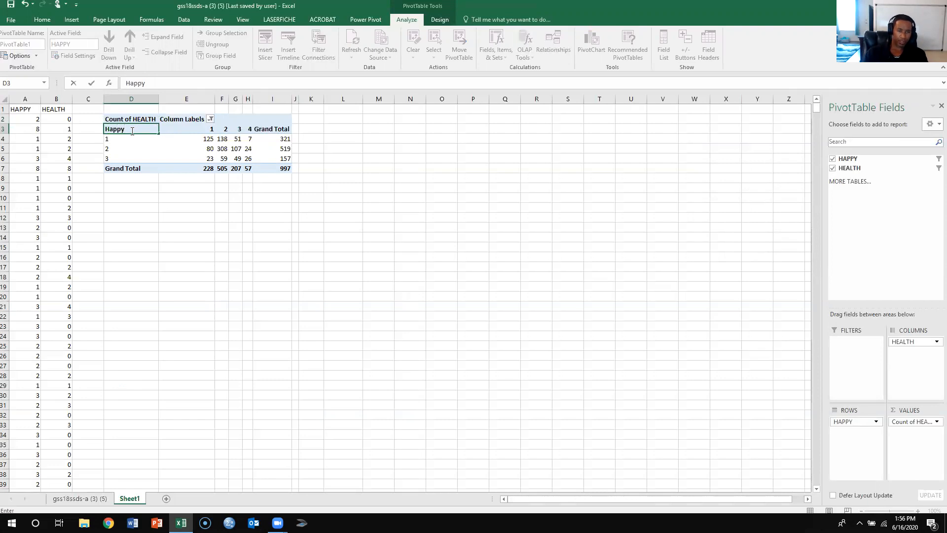
{"action": "type", "text": "Very Hap"}
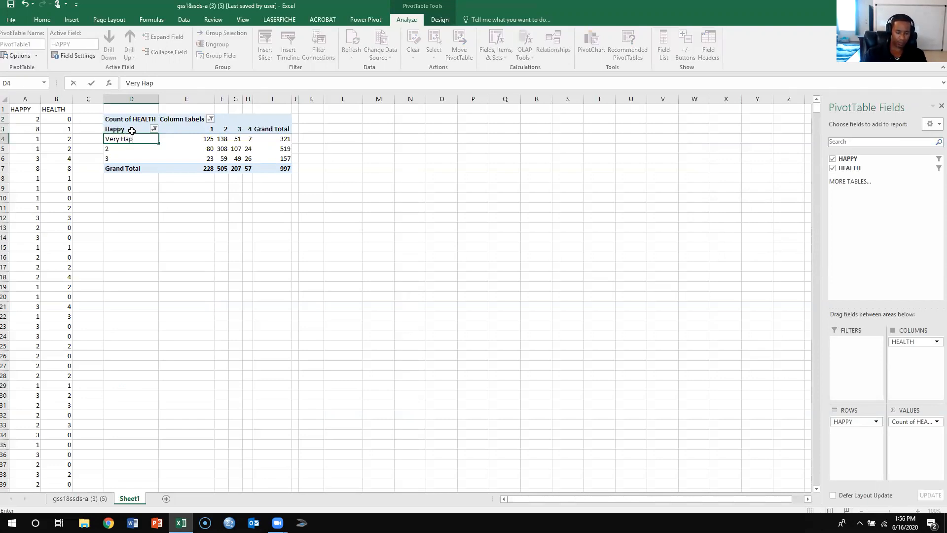
{"action": "type", "text": "Pretty Happy"}
{"action": "left_click", "coordinate": [130, 157]}
{"action": "type", "text": "Not Too Happy"}
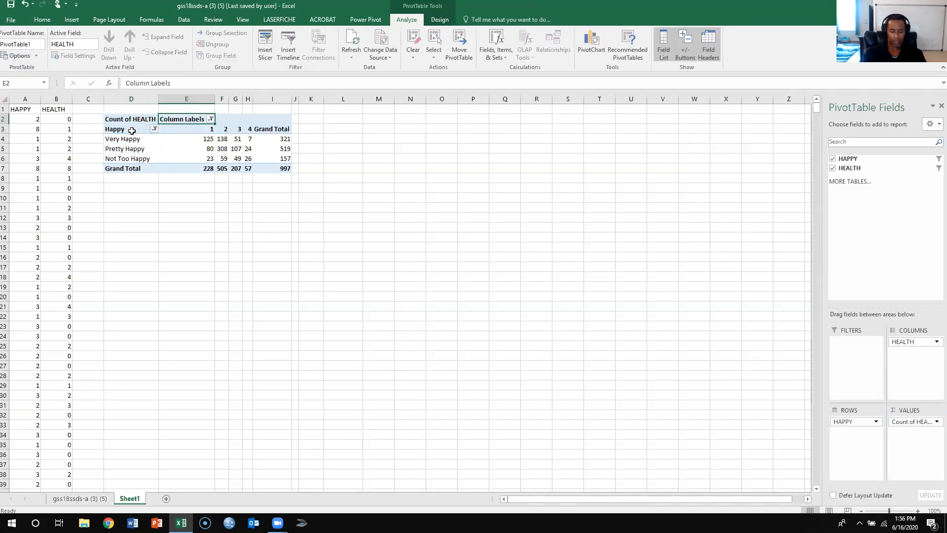
Step: Rename the column header Health and its items Excellent, Good, Fair, Poor
{"action": "type", "text": "Health"}
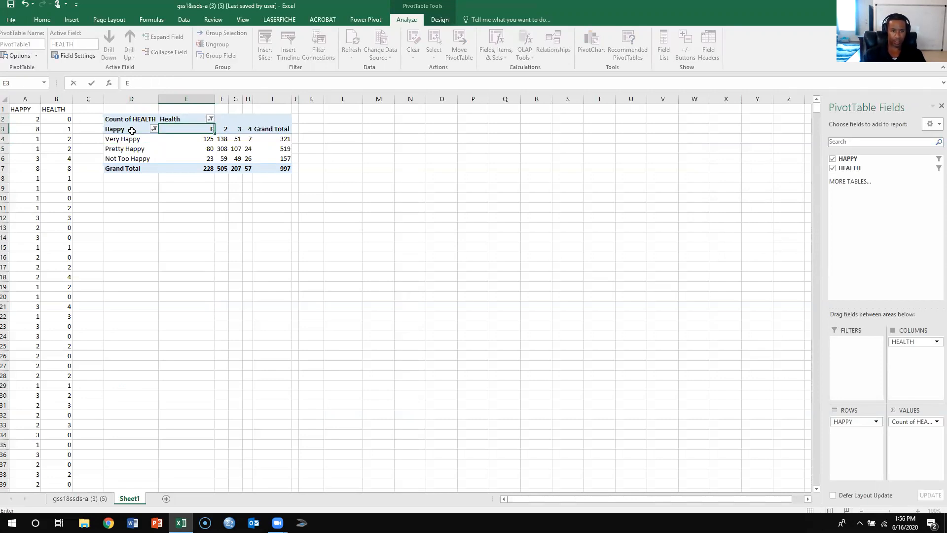
{"action": "type", "text": "Excellent"}
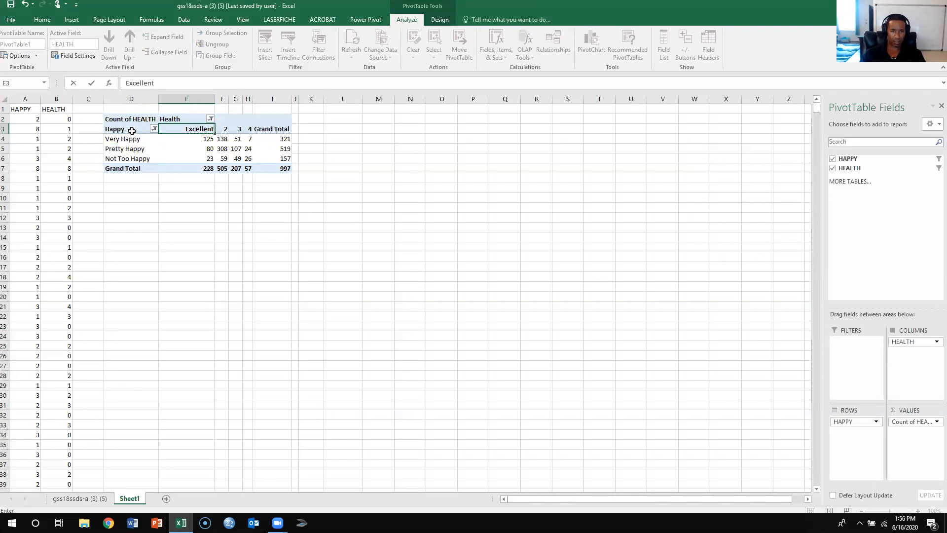
{"action": "type", "text": "Good"}
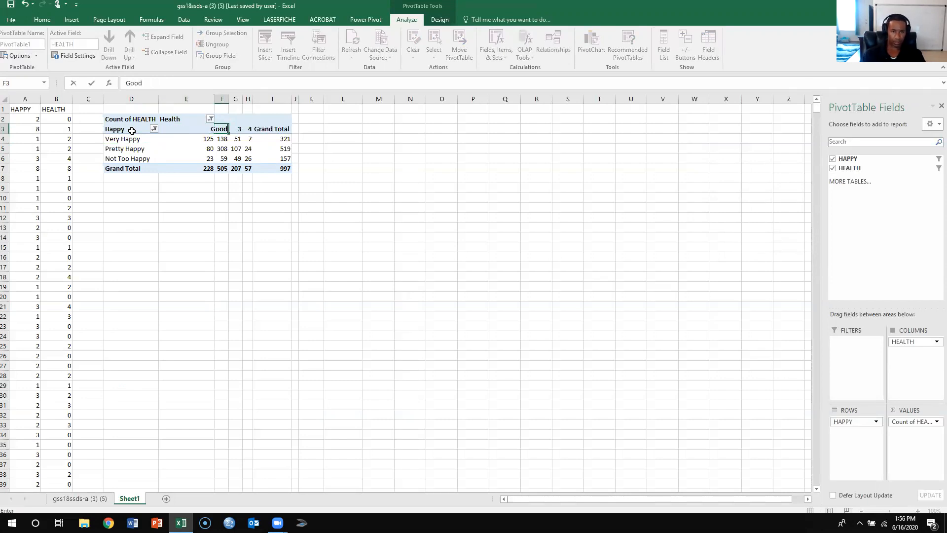
{"action": "left_click", "coordinate": [246, 129]}
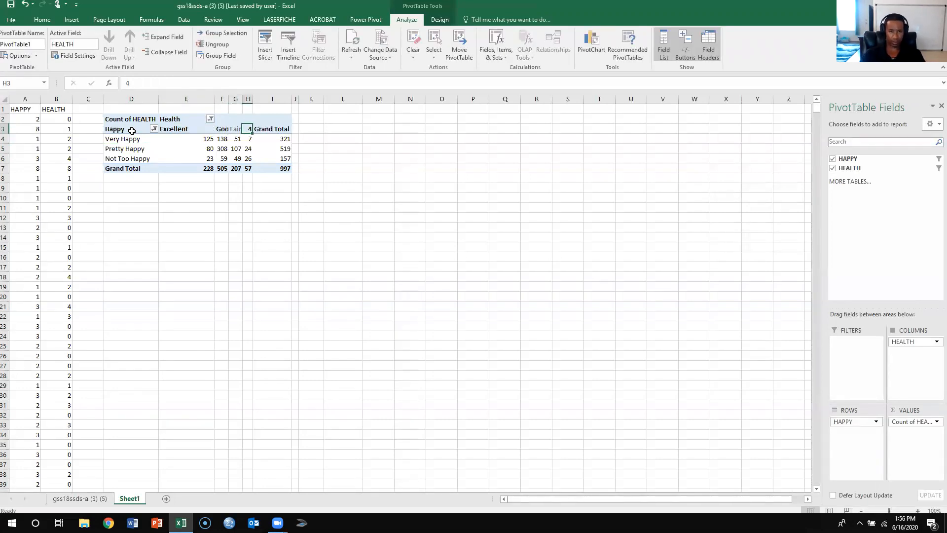
{"action": "type", "text": "Poor"}
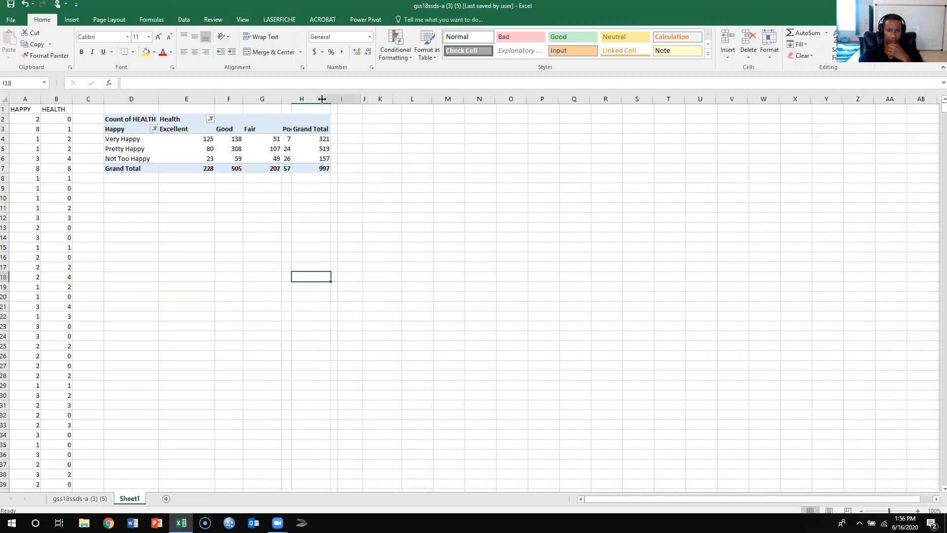
Step: Label Grand Total as Total, the corner as Happy & Health, and title it Observed Frequencies
{"action": "left_click", "coordinate": [341, 129]}
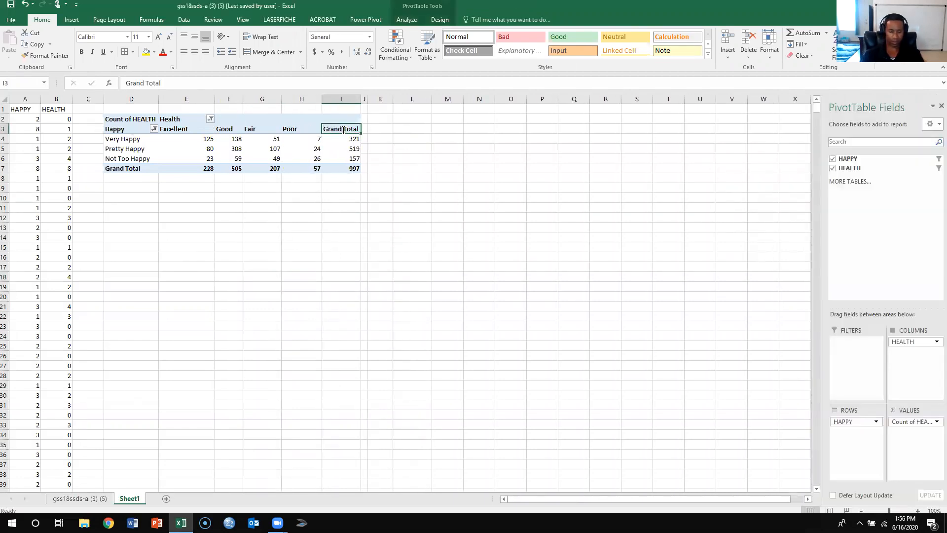
{"action": "type", "text": "Tot"}
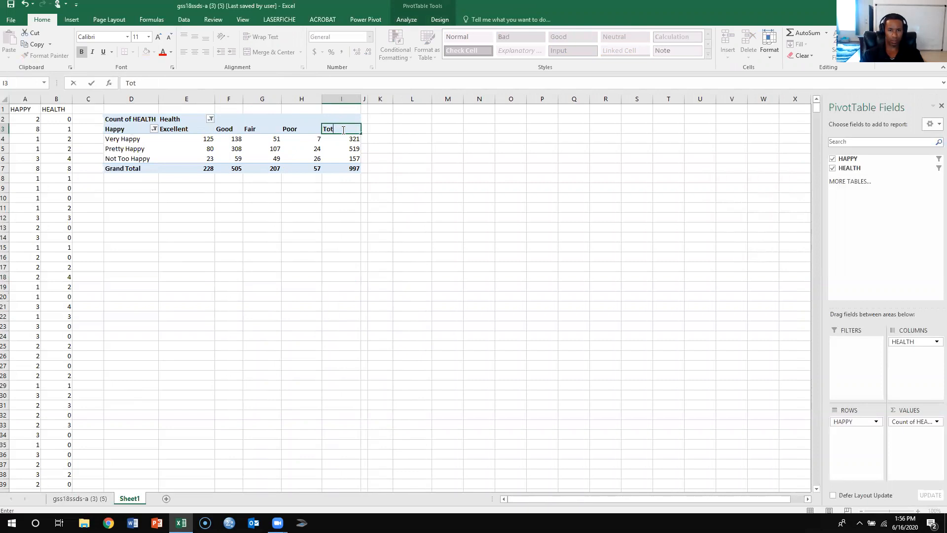
{"action": "type", "text": "al"}
{"action": "left_click", "coordinate": [130, 118]}
{"action": "type", "text": "Happy"}
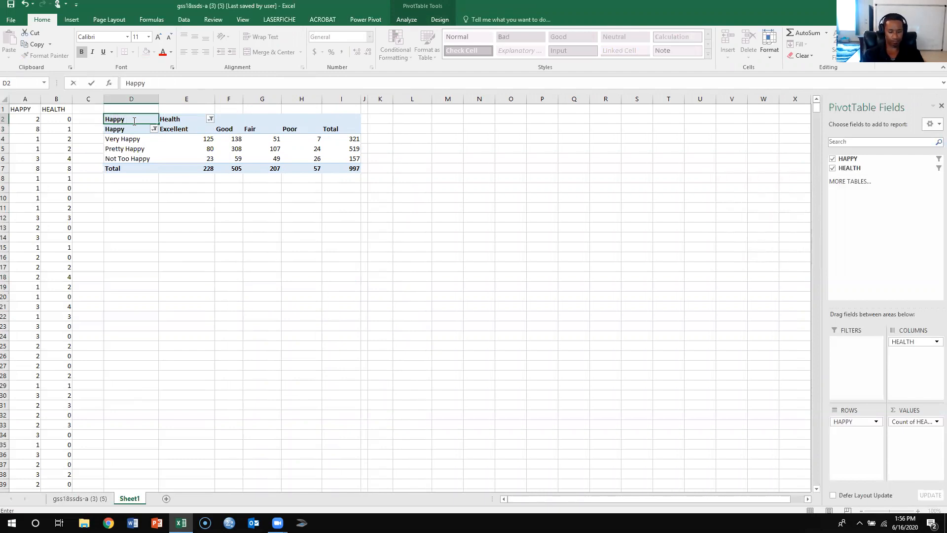
{"action": "type", "text": "&"}
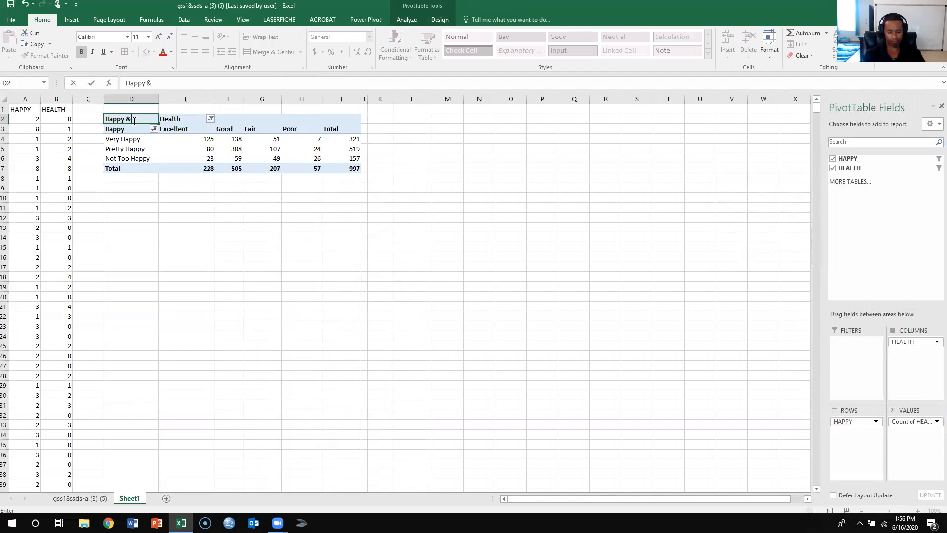
{"action": "type", "text": "Hel"}
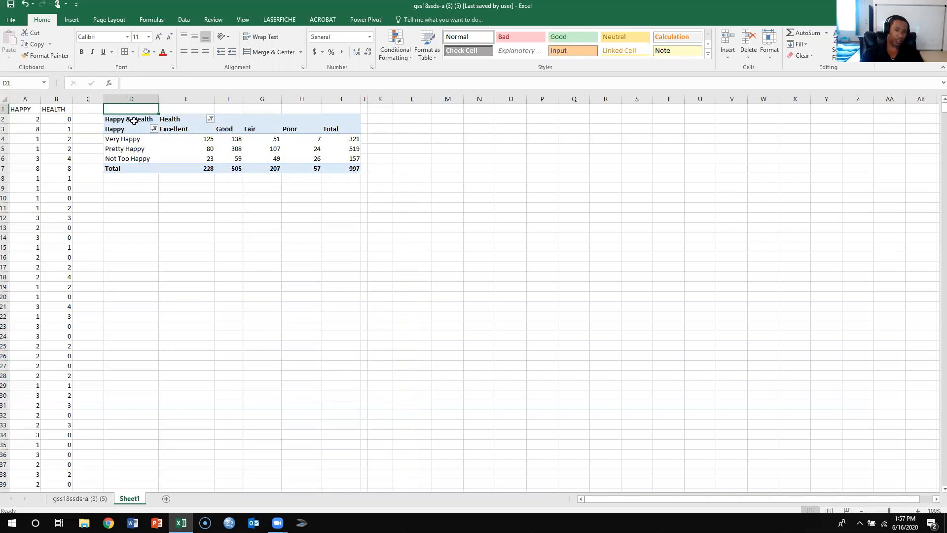
{"action": "type", "text": "Observed Frequencies"}
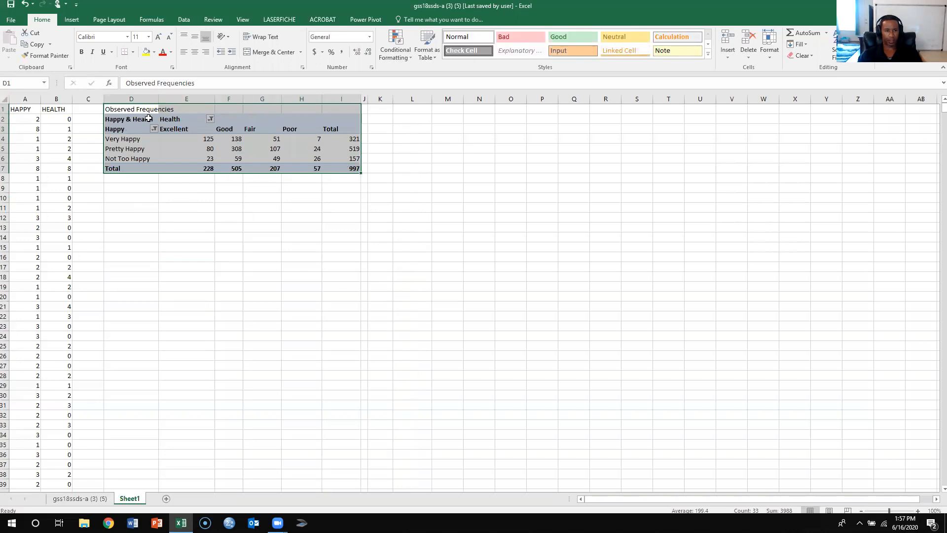
Step: Copy the titled observed table D1:I7 and paste it as values at D14
{"action": "right_click", "coordinate": [139, 109]}
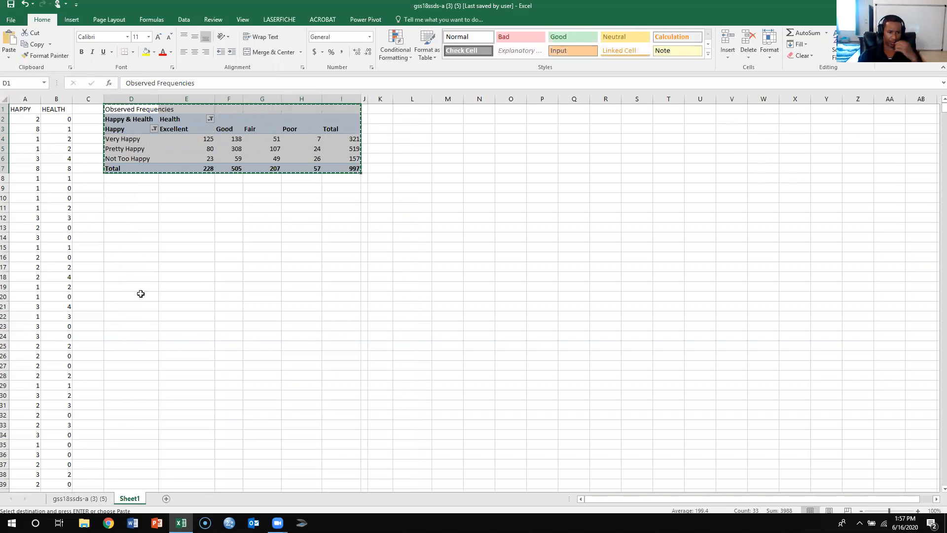
{"action": "left_click", "coordinate": [131, 237]}
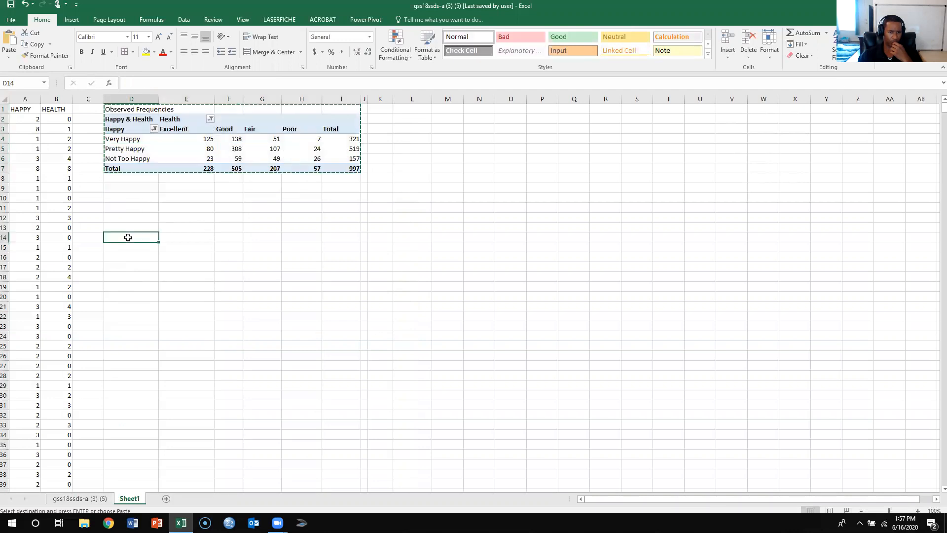
{"action": "right_click", "coordinate": [130, 237]}
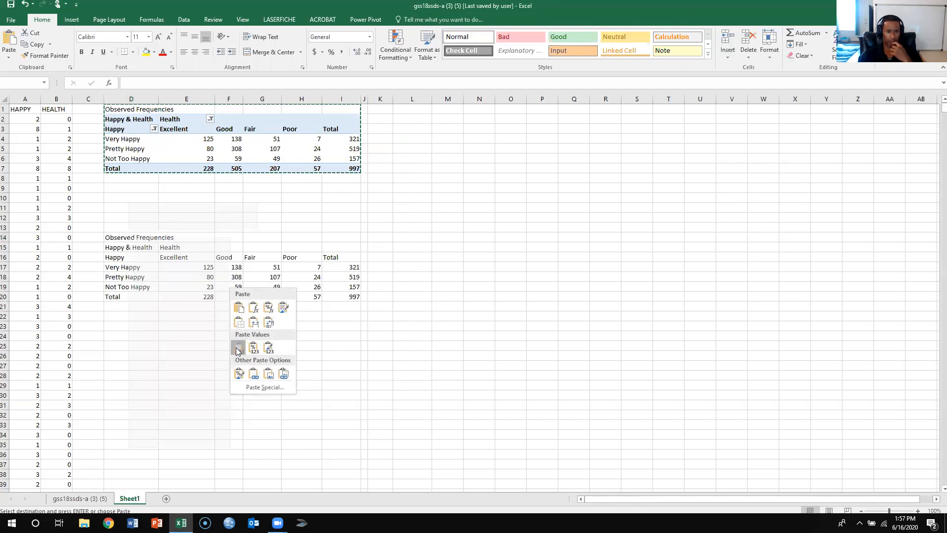
{"action": "left_click", "coordinate": [238, 347]}
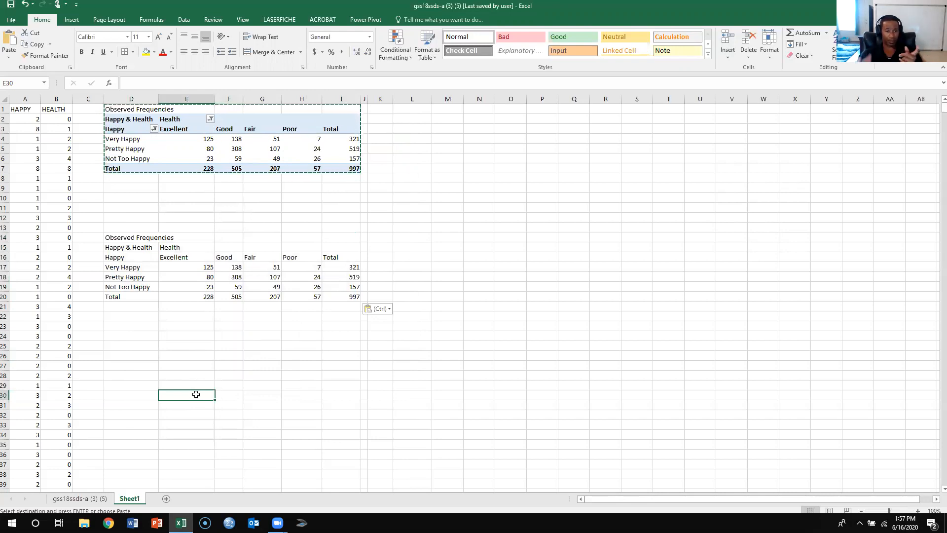
{"action": "left_click", "coordinate": [130, 238]}
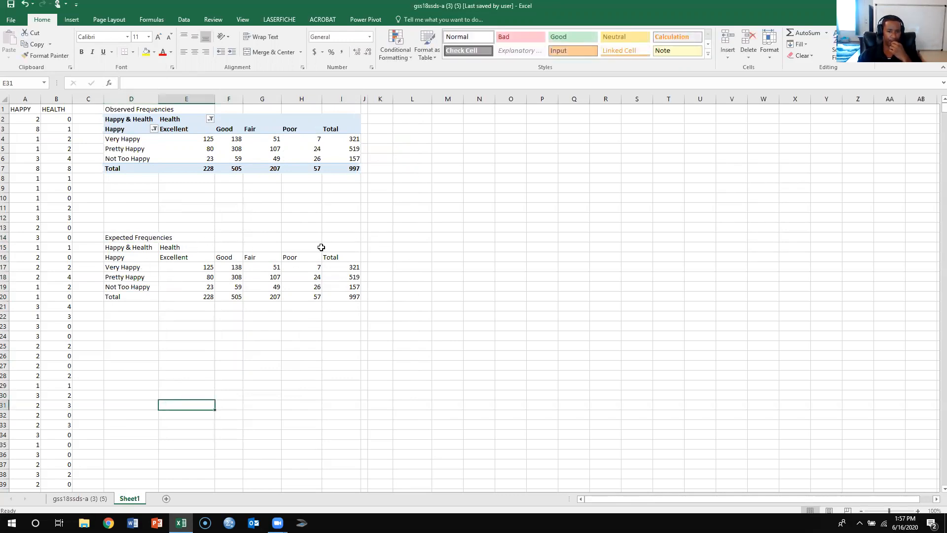
{"action": "mouse_move", "coordinate": [244, 367]}
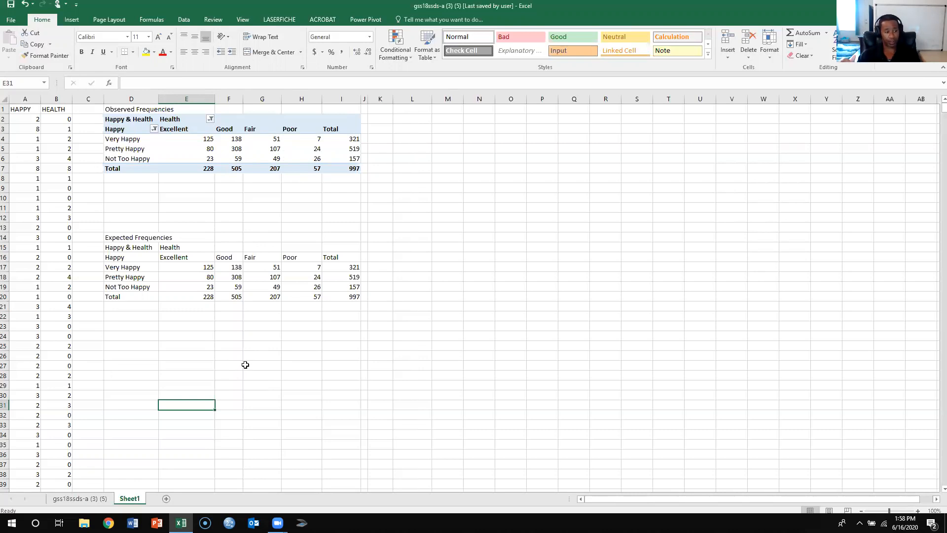
Step: Select the twelve inner count cells E17:H19 of the Expected Frequencies copy
{"action": "left_click", "coordinate": [261, 384]}
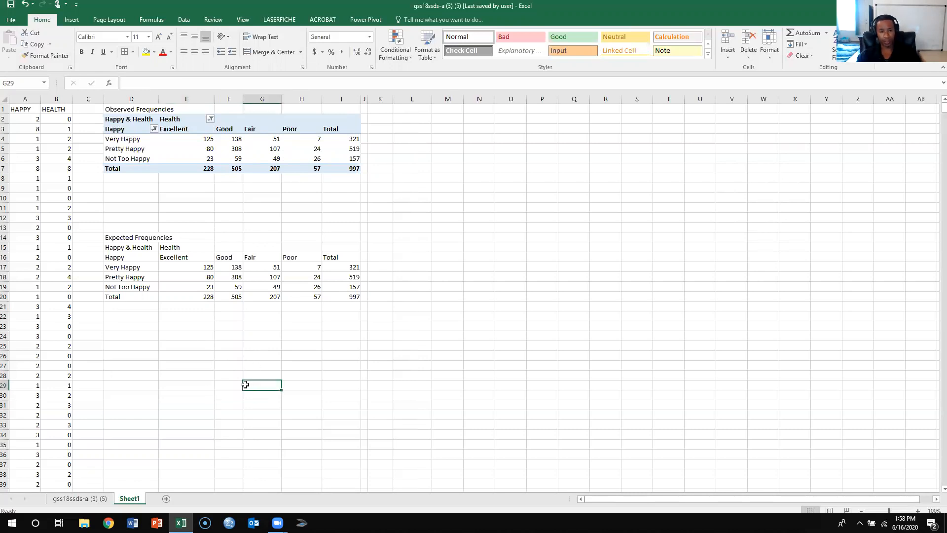
{"action": "left_click_drag", "start_coordinate": [187, 267], "coordinate": [228, 267]}
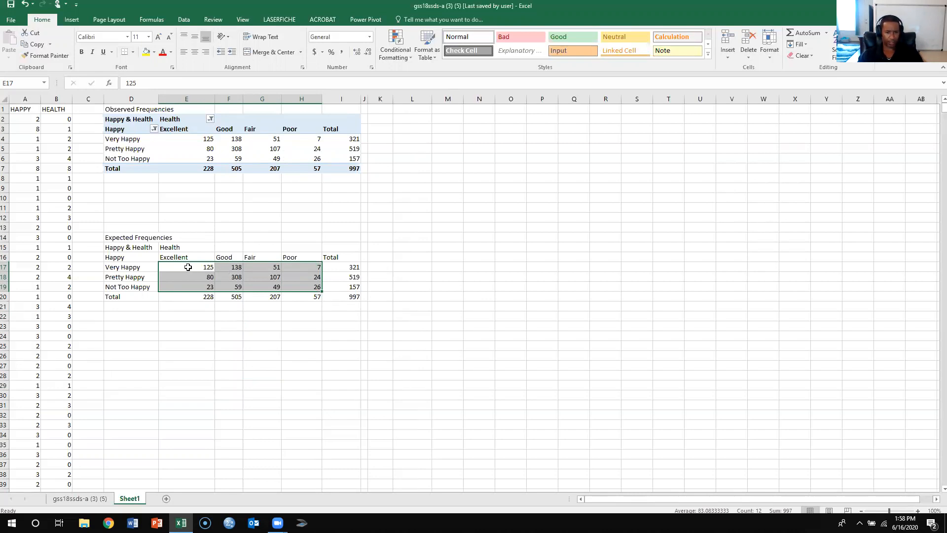
Step: Clear the contents of E17:H19, backing out of the Delete dialog first
{"action": "right_click", "coordinate": [187, 267]}
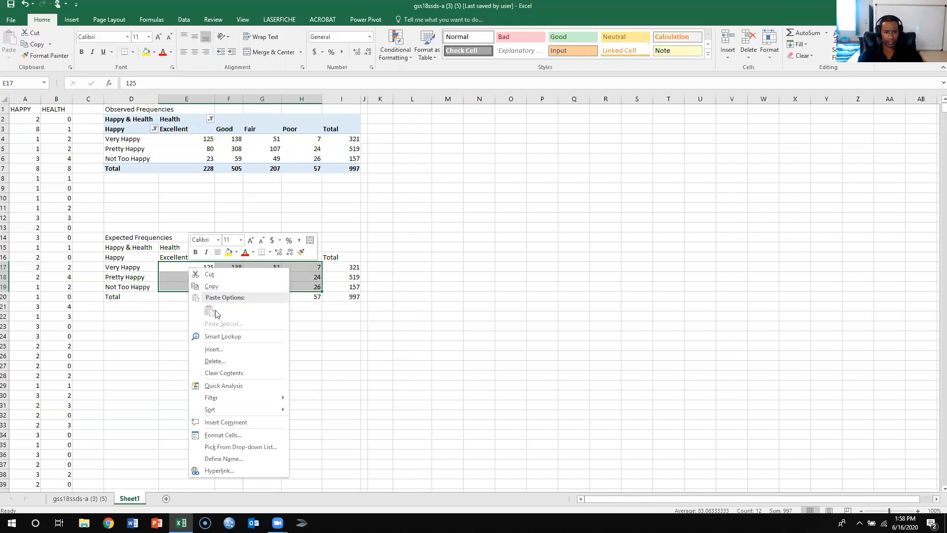
{"action": "left_click", "coordinate": [214, 361]}
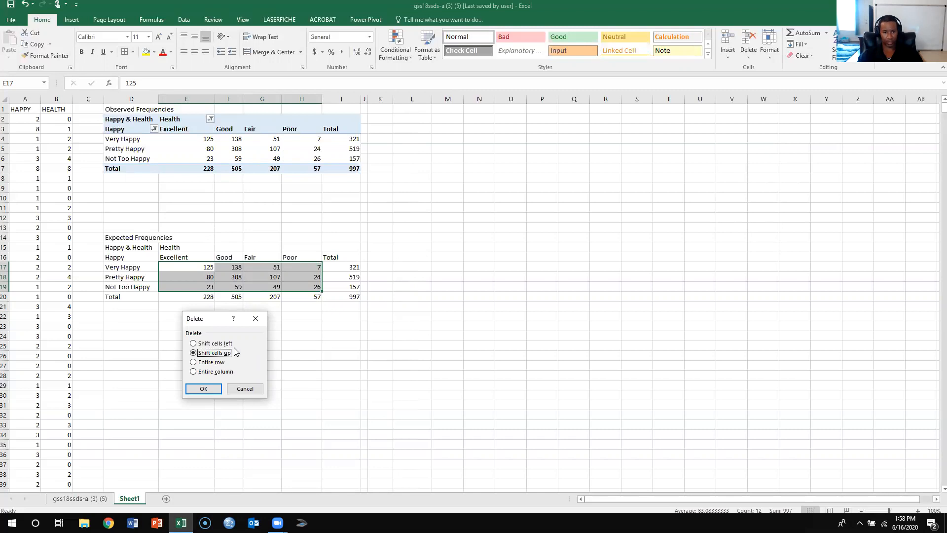
{"action": "left_click", "coordinate": [203, 388]}
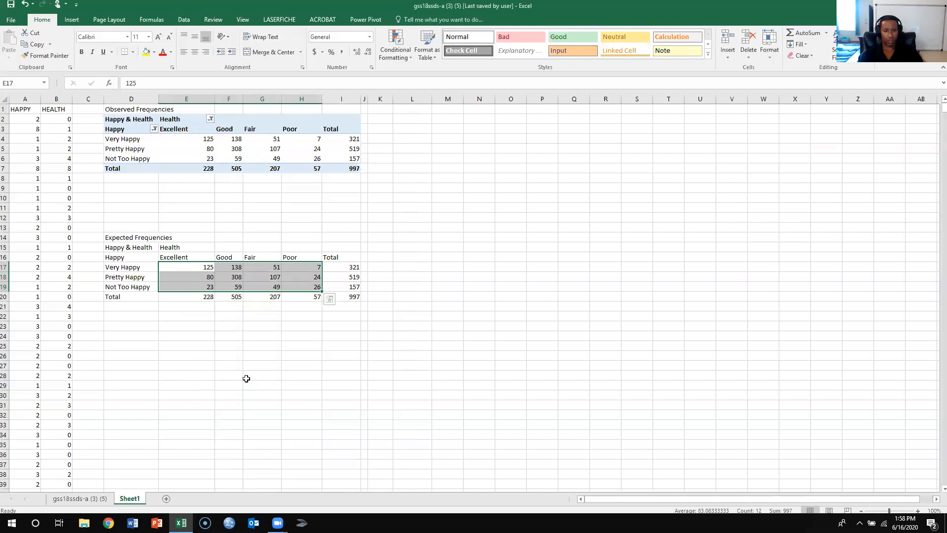
{"action": "right_click", "coordinate": [246, 272]}
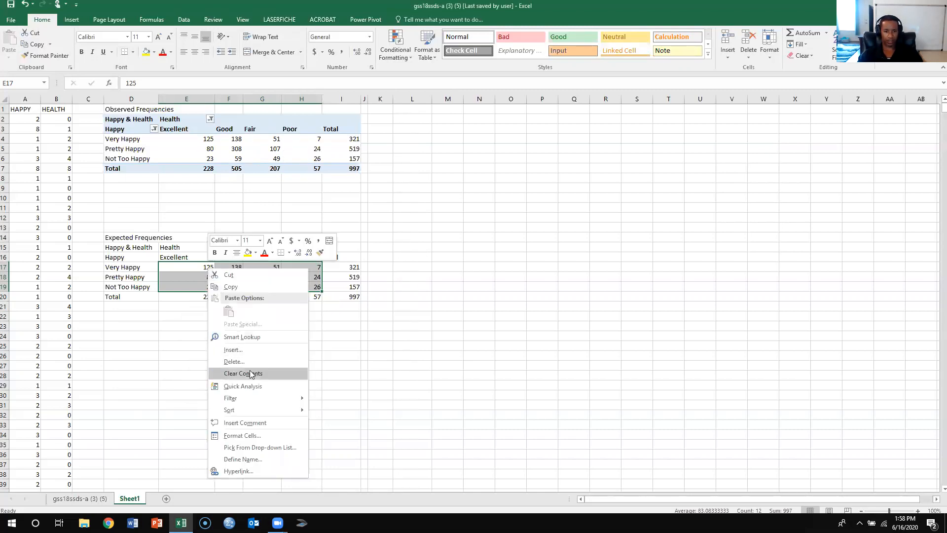
{"action": "left_click", "coordinate": [242, 373]}
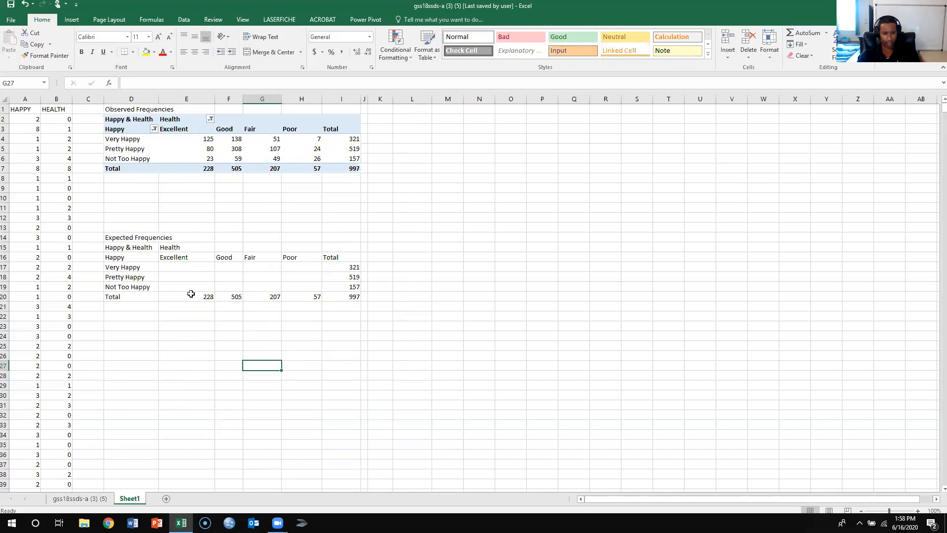
{"action": "mouse_move", "coordinate": [196, 303]}
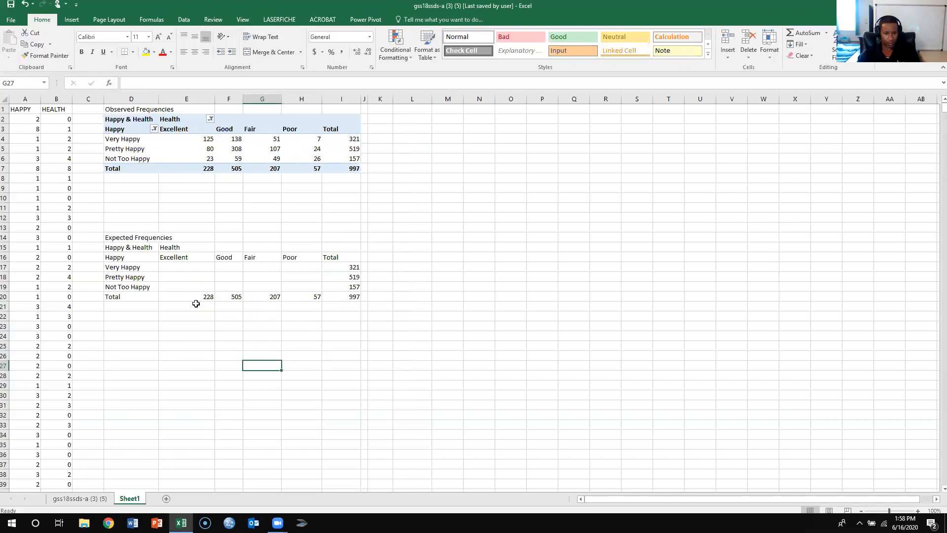
{"action": "mouse_move", "coordinate": [184, 265]}
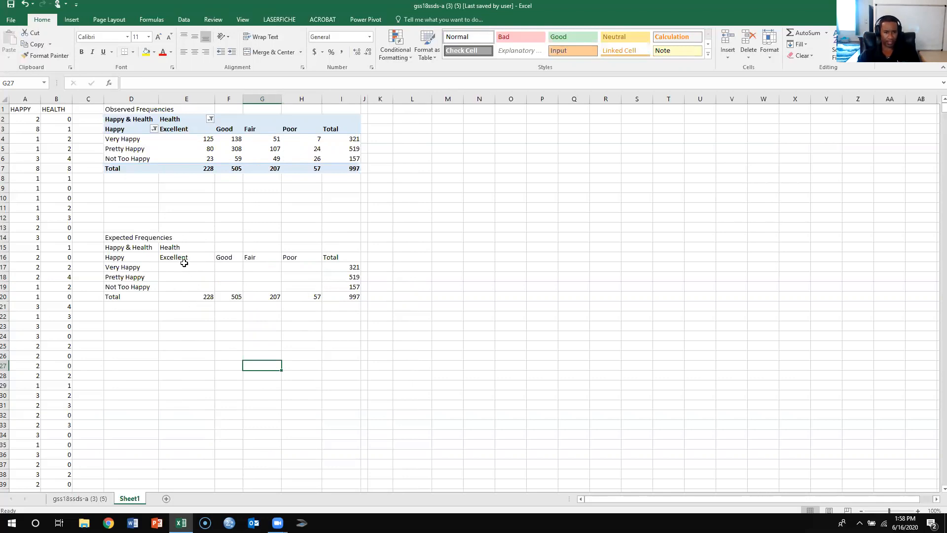
{"action": "mouse_move", "coordinate": [201, 297]}
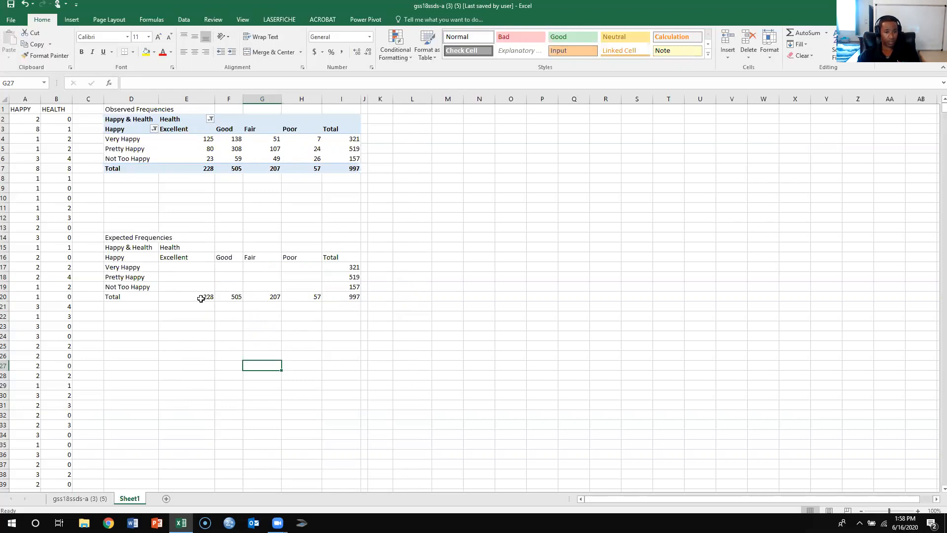
{"action": "mouse_move", "coordinate": [349, 292]}
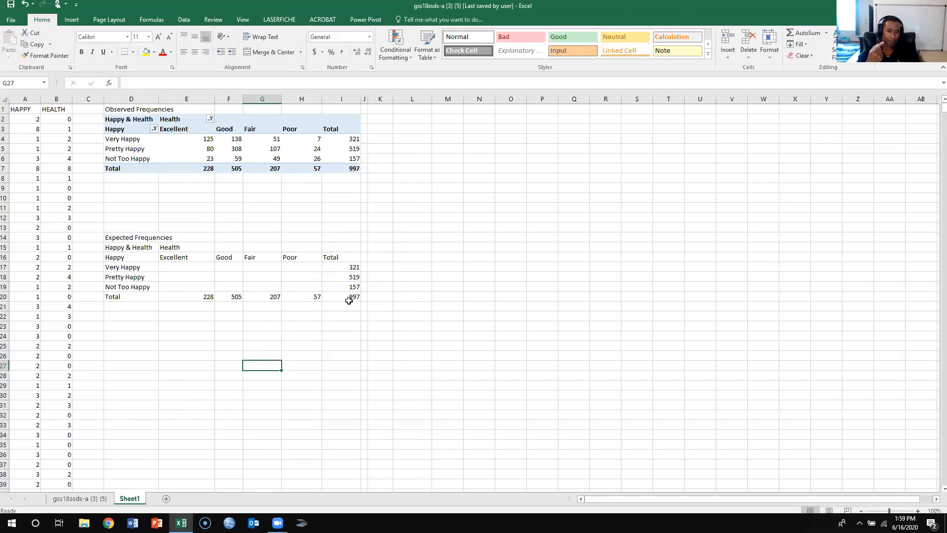
{"action": "mouse_move", "coordinate": [169, 271]}
{"action": "type", "text": "="}
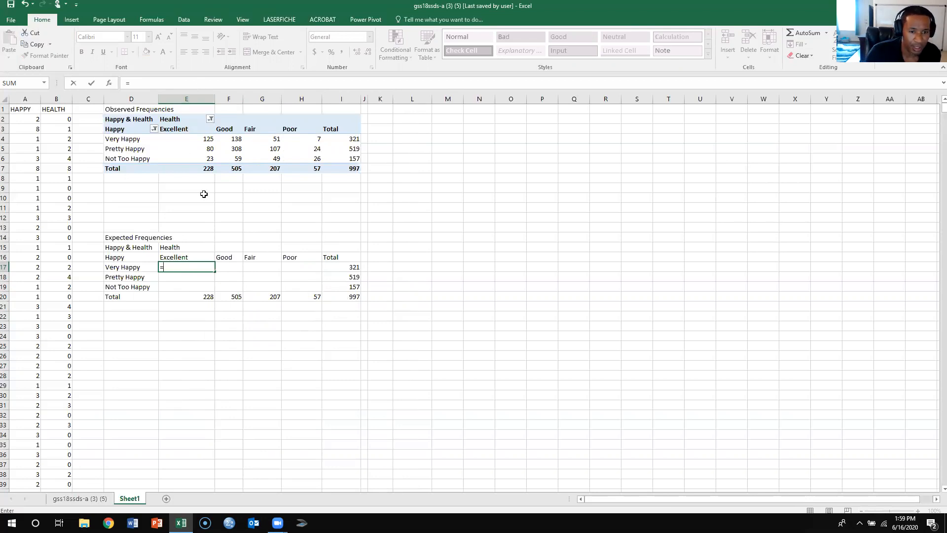
{"action": "mouse_move", "coordinate": [178, 300]}
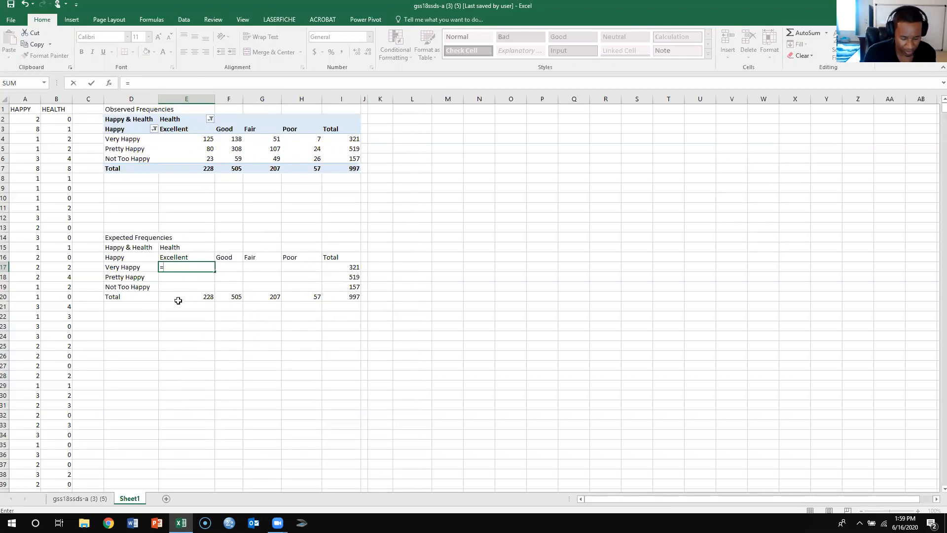
Step: Enter =E20*I17/I20 in E17 for the Very Happy by Excellent expected count
{"action": "type", "text": "e20*"}
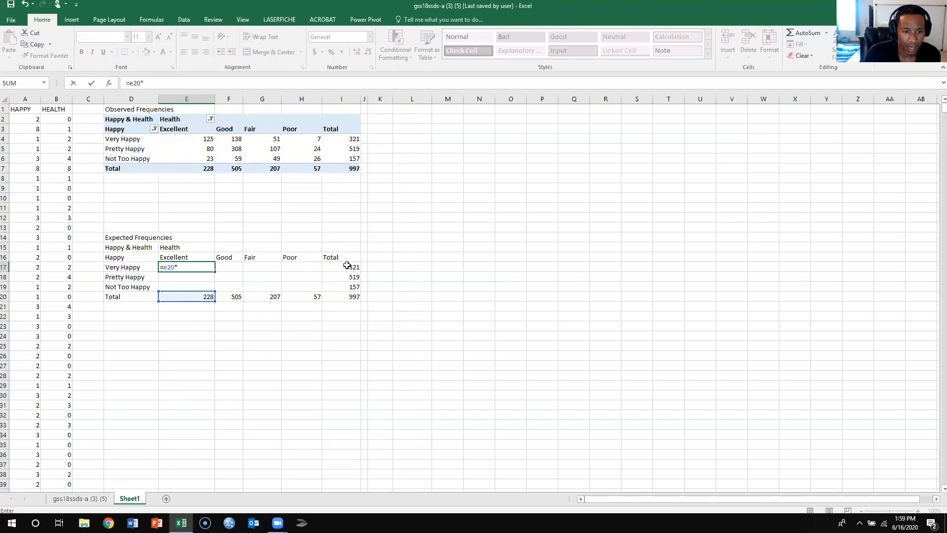
{"action": "mouse_move", "coordinate": [228, 276]}
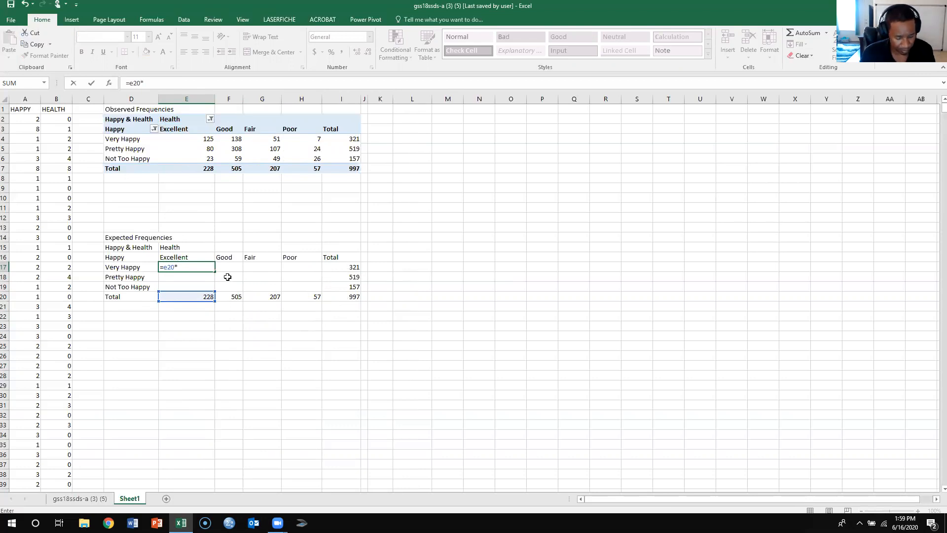
{"action": "left_click", "coordinate": [340, 258]}
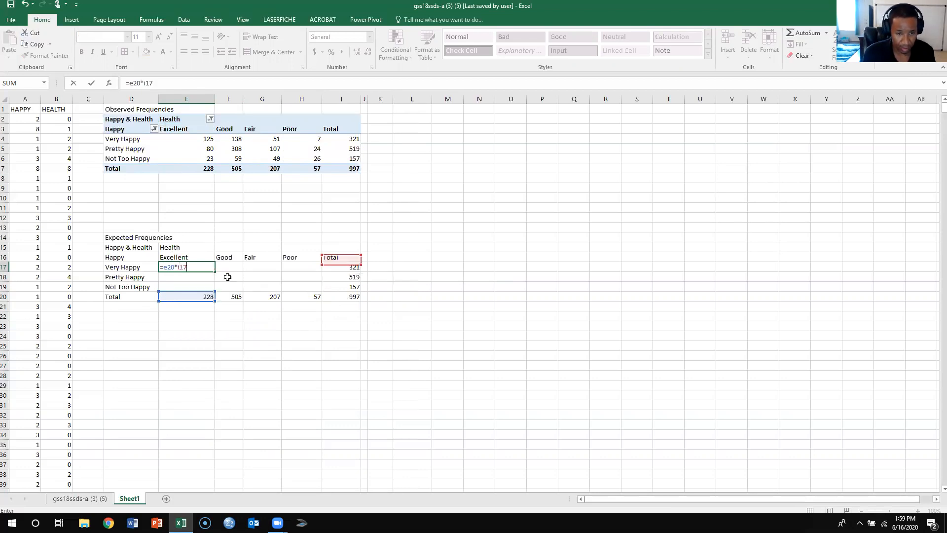
{"action": "type", "text": "/"}
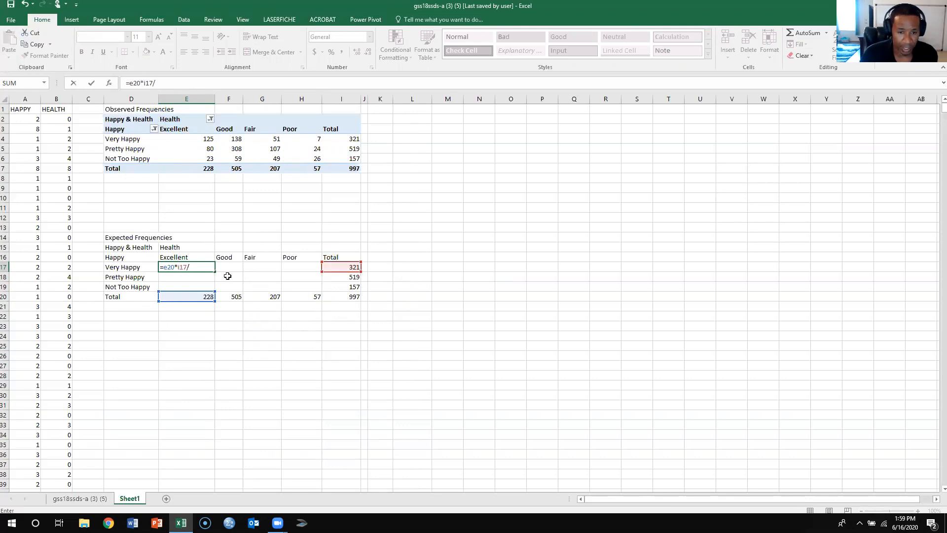
{"action": "mouse_move", "coordinate": [239, 289]}
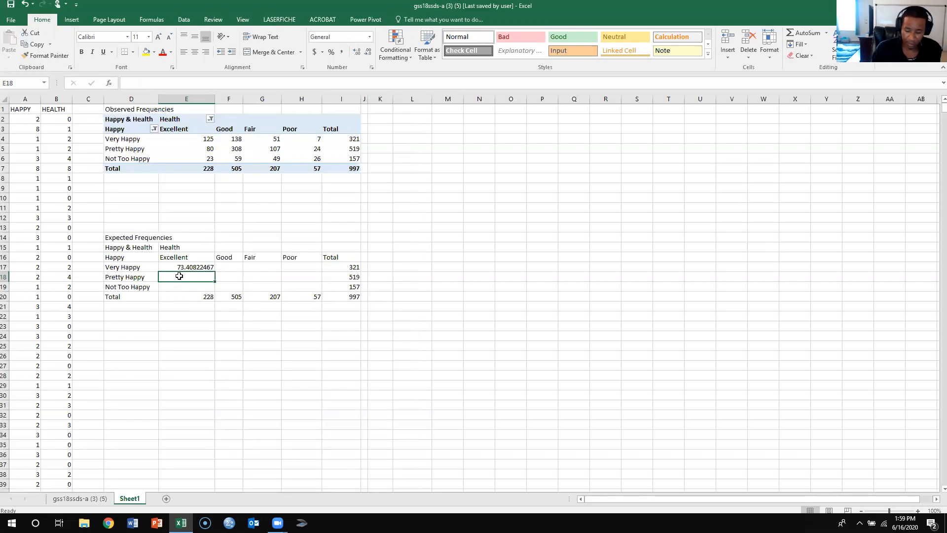
Step: Enter =228*519/997 in E18 for the Pretty Happy by Excellent expected frequency (118.688)
{"action": "type", "text": "="}
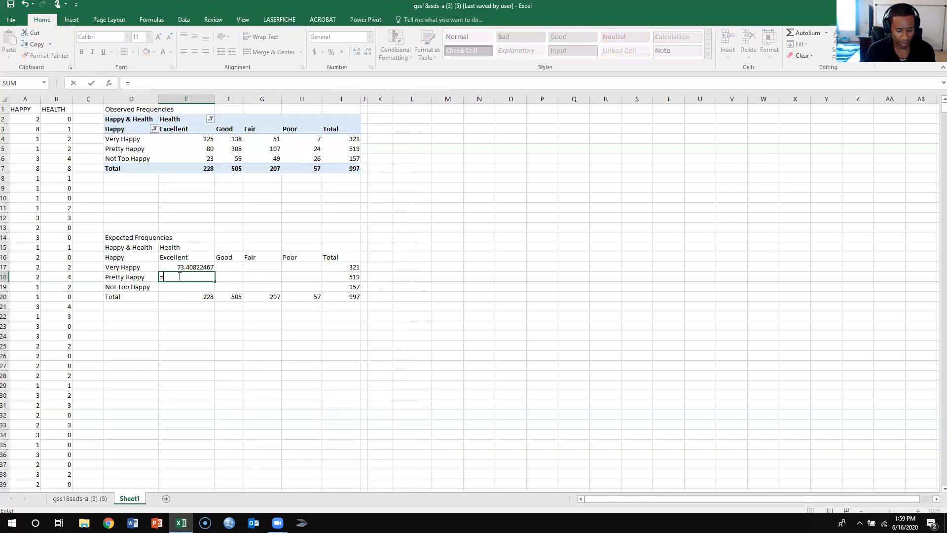
{"action": "type", "text": "228*"}
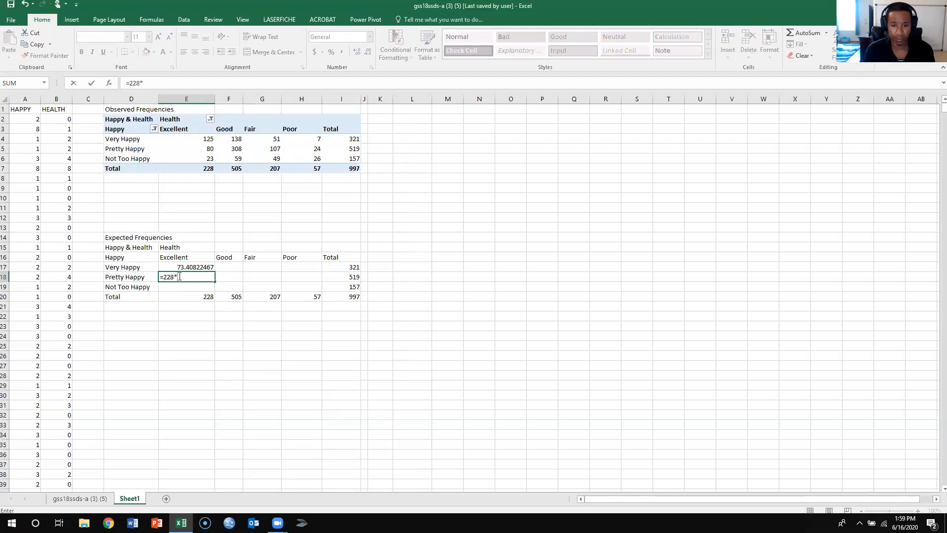
{"action": "type", "text": "519"}
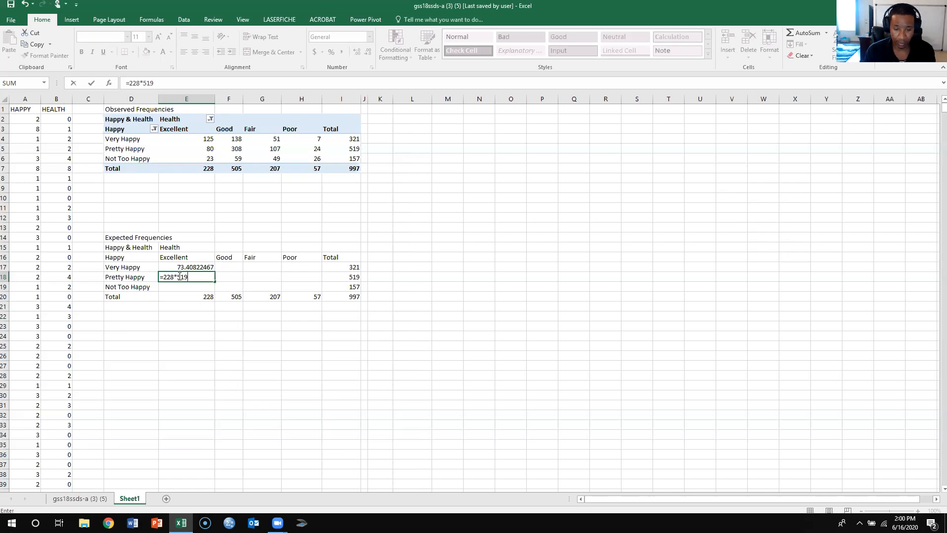
{"action": "type", "text": "/99"}
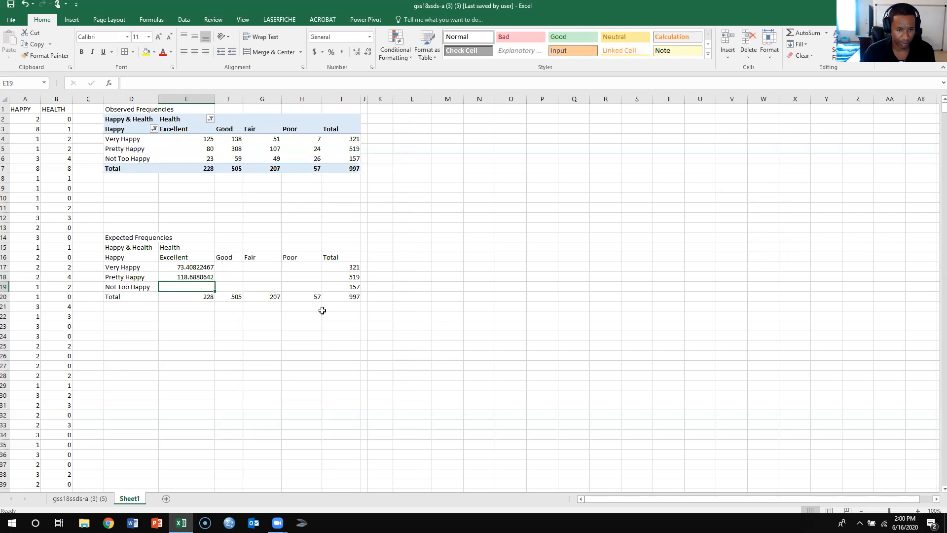
{"action": "mouse_move", "coordinate": [321, 330]}
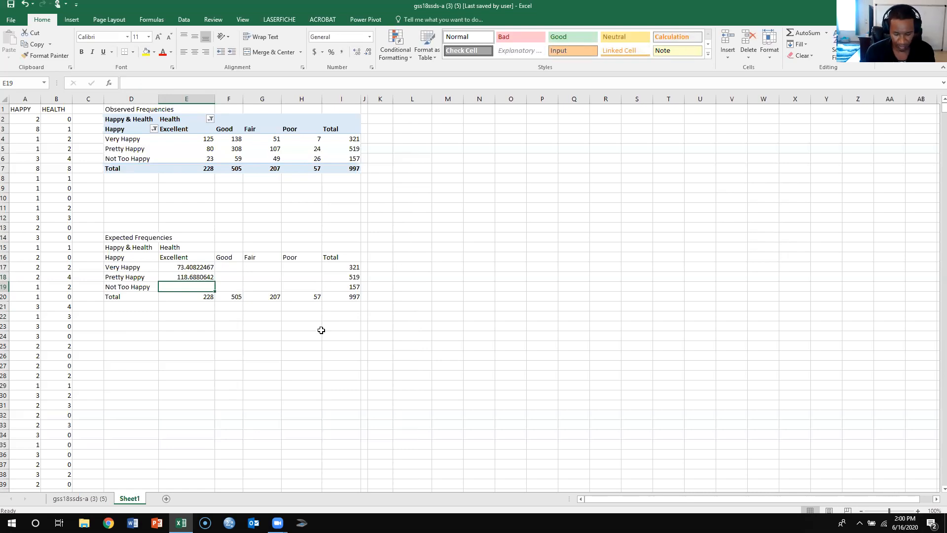
Step: Enter =228*157/997 in E19 for the Not Too Happy by Excellent expected frequency (35.904)
{"action": "type", "text": "=228*"}
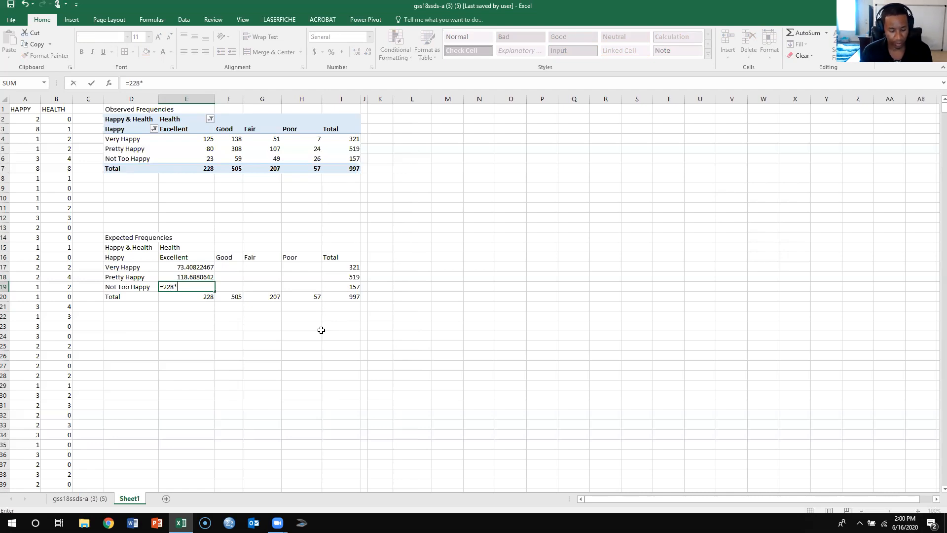
{"action": "type", "text": "1"}
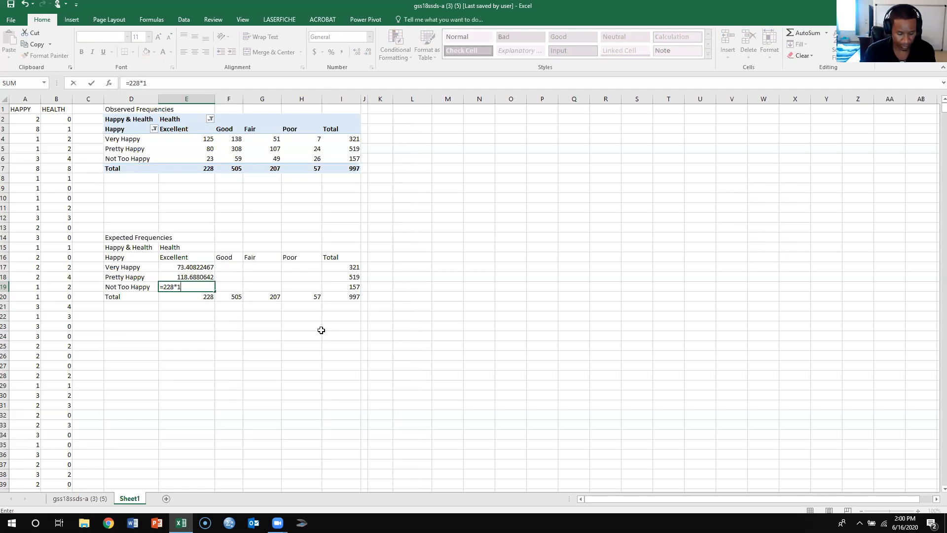
{"action": "type", "text": "57"}
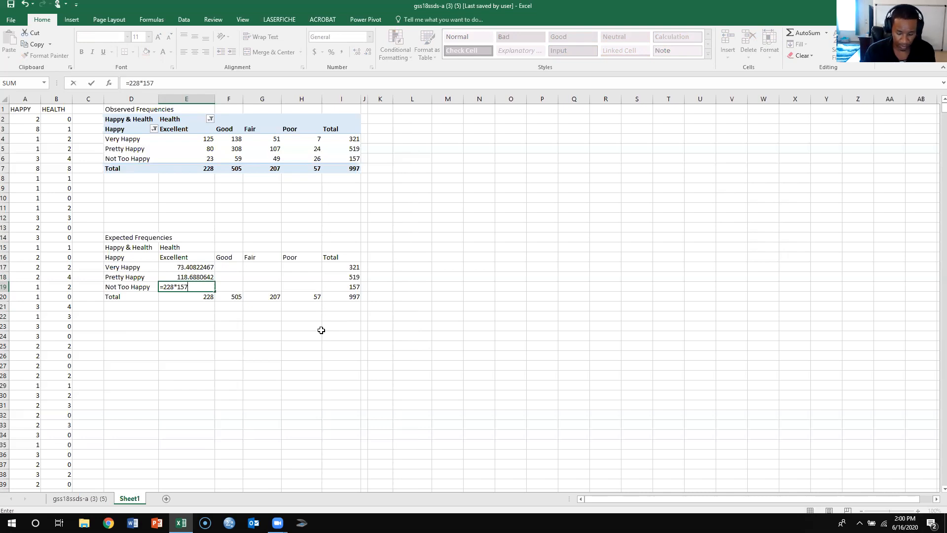
{"action": "key", "text": "enter"}
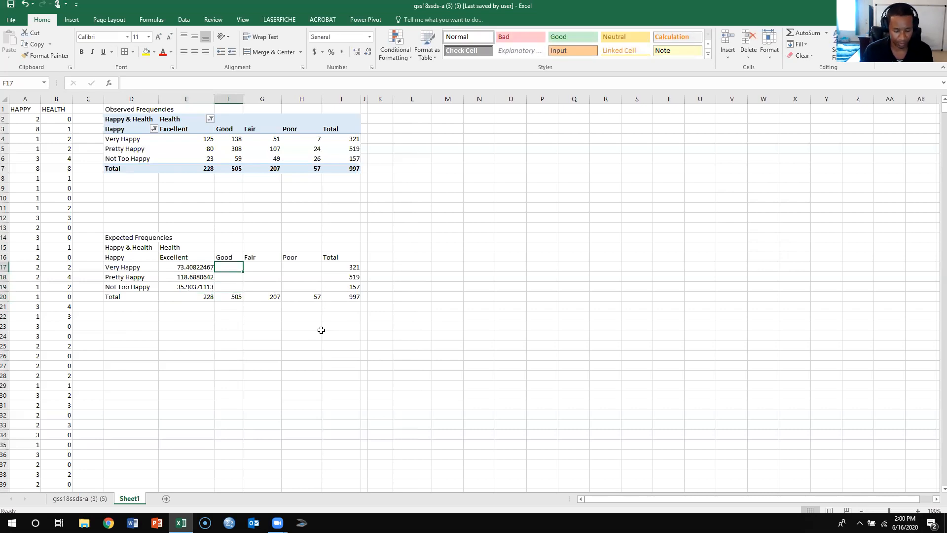
Step: Enter =505*321/997 in F17 for the Very Happy by Good expected frequency (162.593)
{"action": "type", "text": "=505*"}
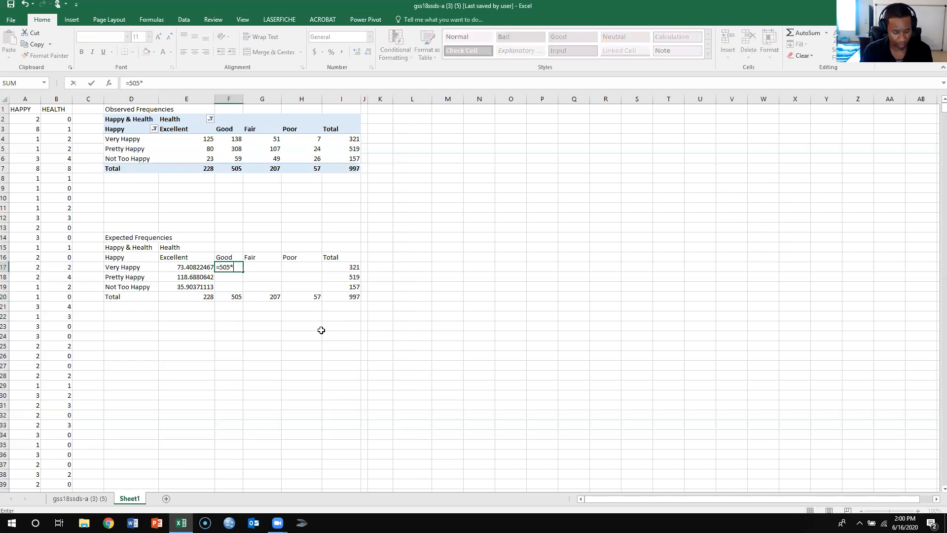
{"action": "type", "text": "321/"}
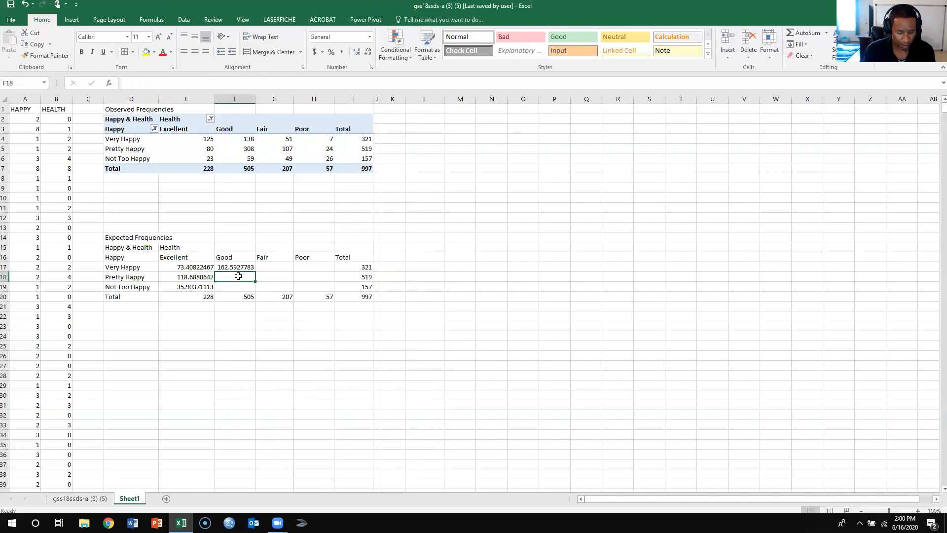
Step: Enter =505*519/997 in F18 for the Pretty Happy by Good expected frequency (262.877)
{"action": "double_click", "coordinate": [235, 277]}
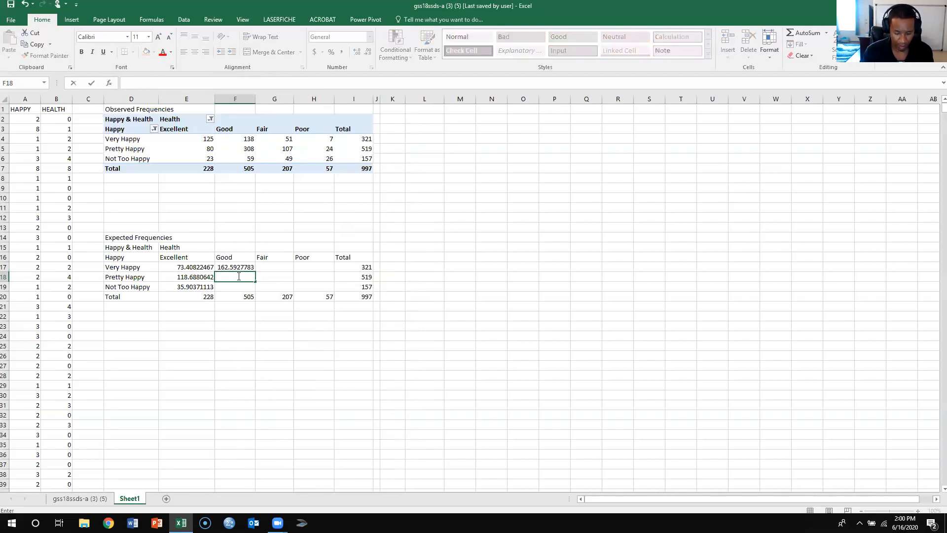
{"action": "type", "text": "=505"}
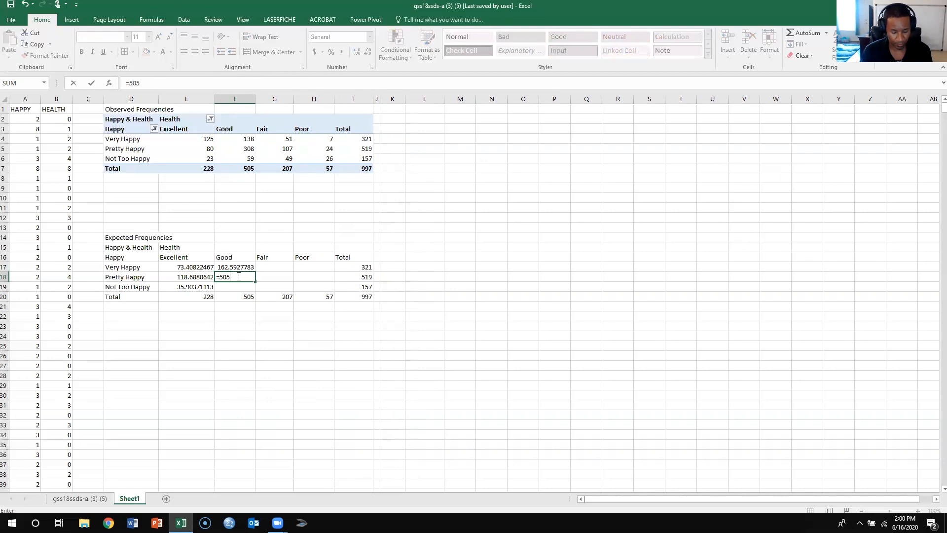
{"action": "type", "text": "*"}
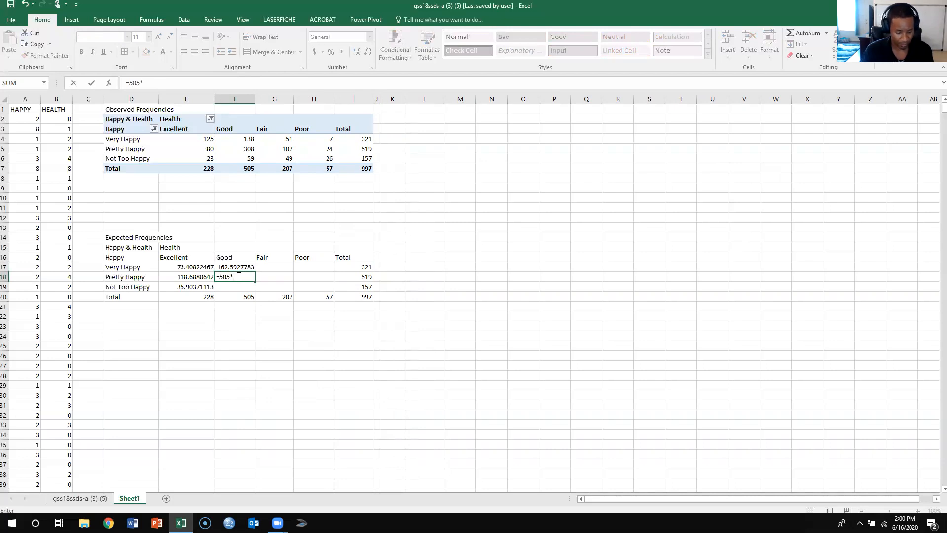
{"action": "type", "text": "519"}
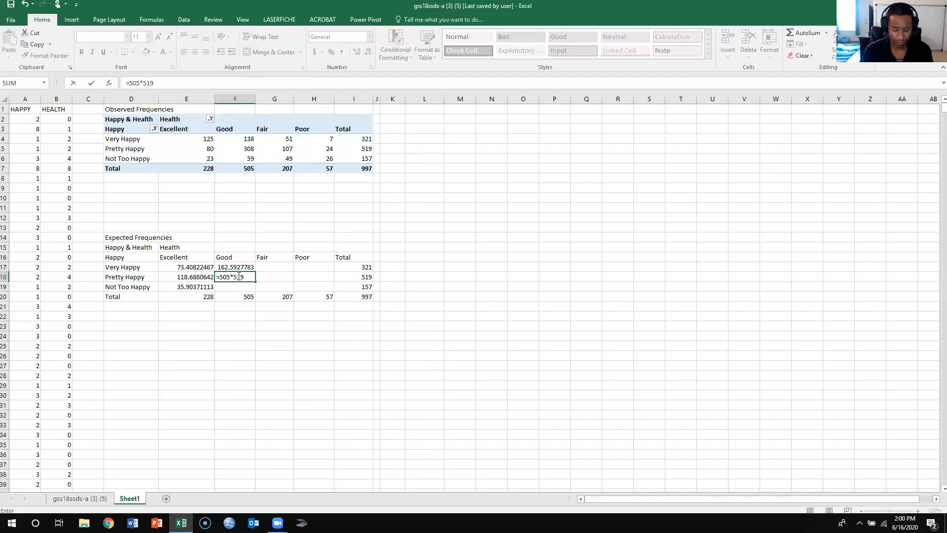
{"action": "type", "text": "/99"}
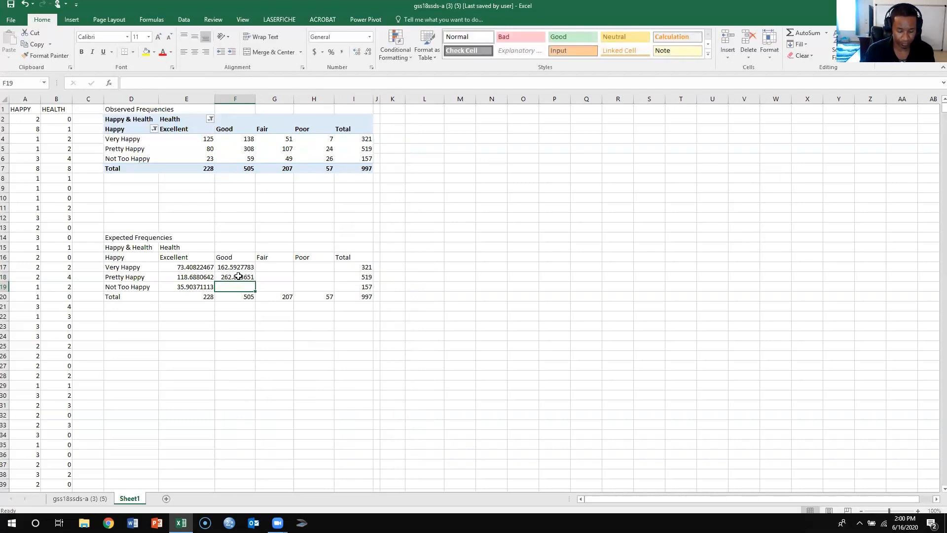
Step: Enter =505*157/997 in F19 for the Not Too Happy by Good expected frequency (79.524)
{"action": "type", "text": "=50"}
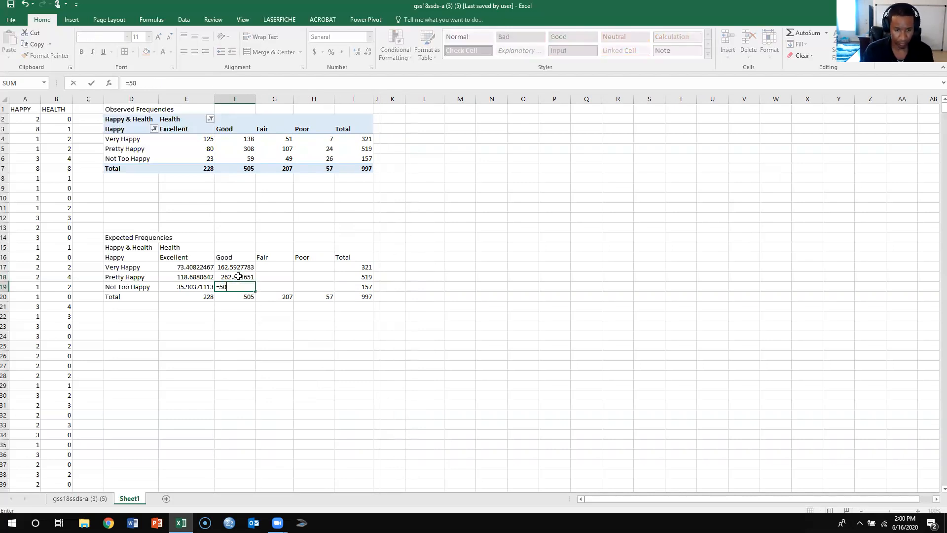
{"action": "type", "text": "05"}
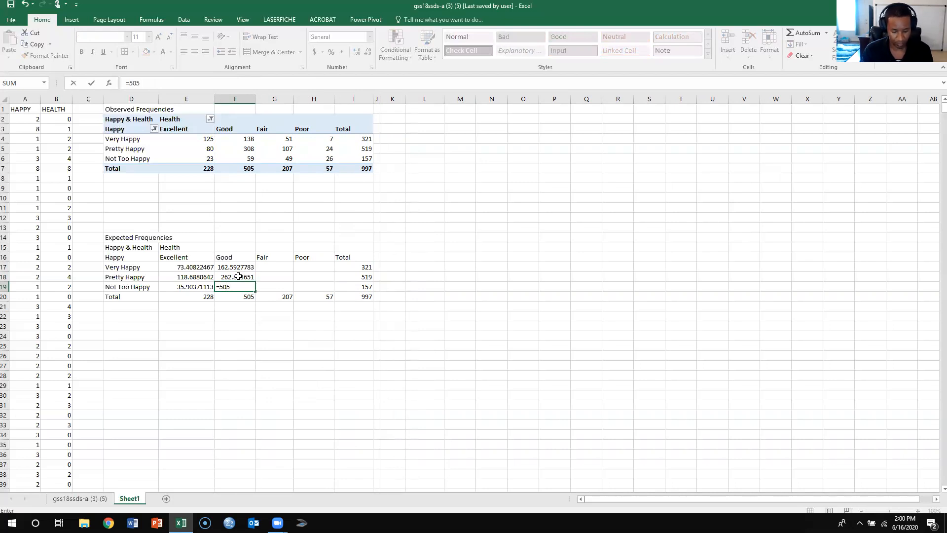
{"action": "type", "text": "*157"}
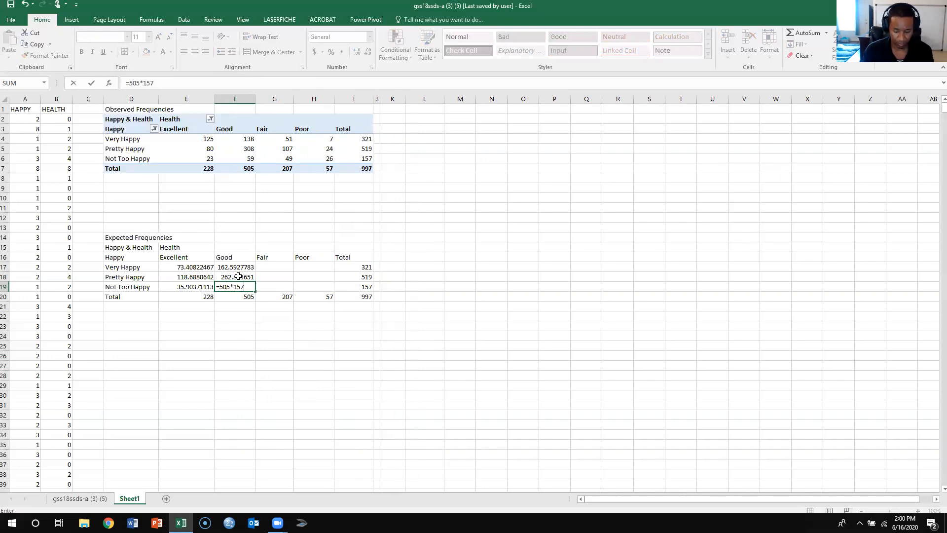
{"action": "type", "text": "/997"}
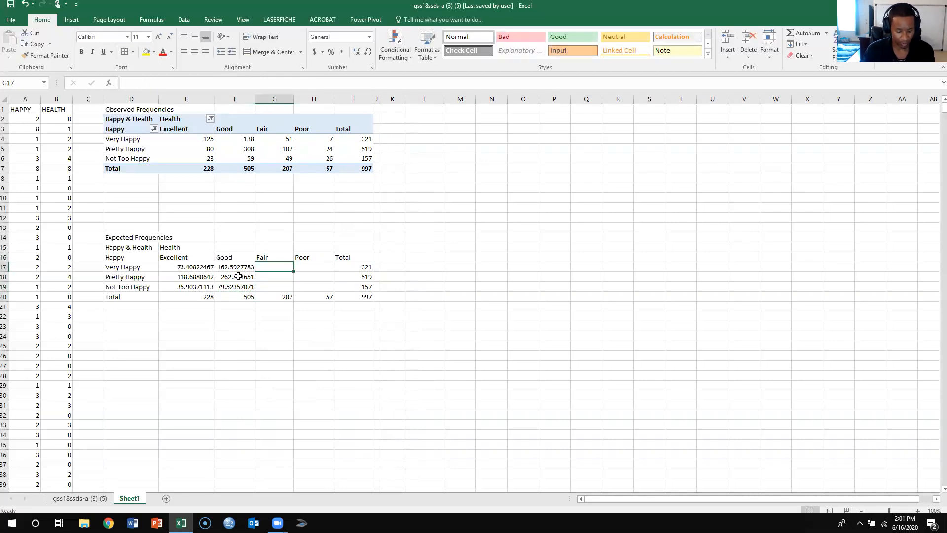
Step: Enter =207*321/997 in G17 for the Very Happy by Fair expected frequency
{"action": "type", "text": "207"}
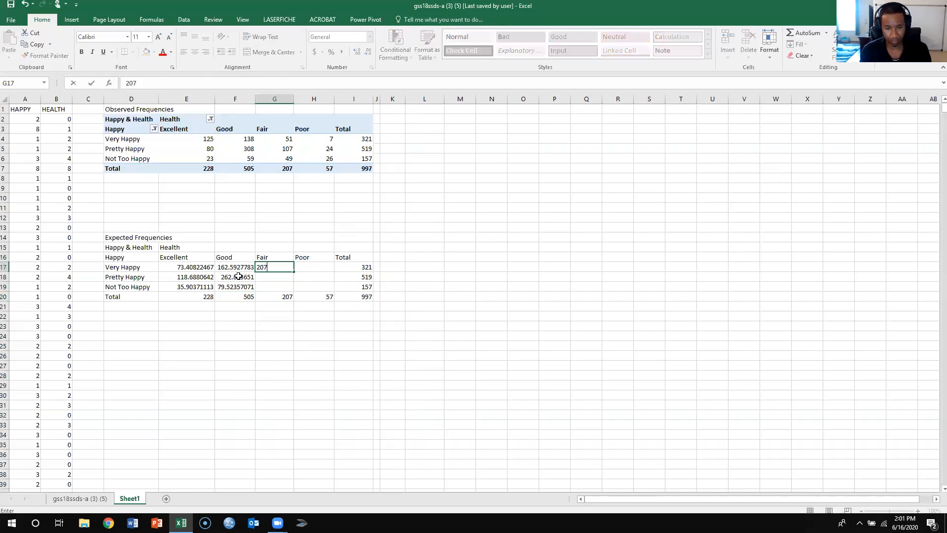
{"action": "type", "text": "="}
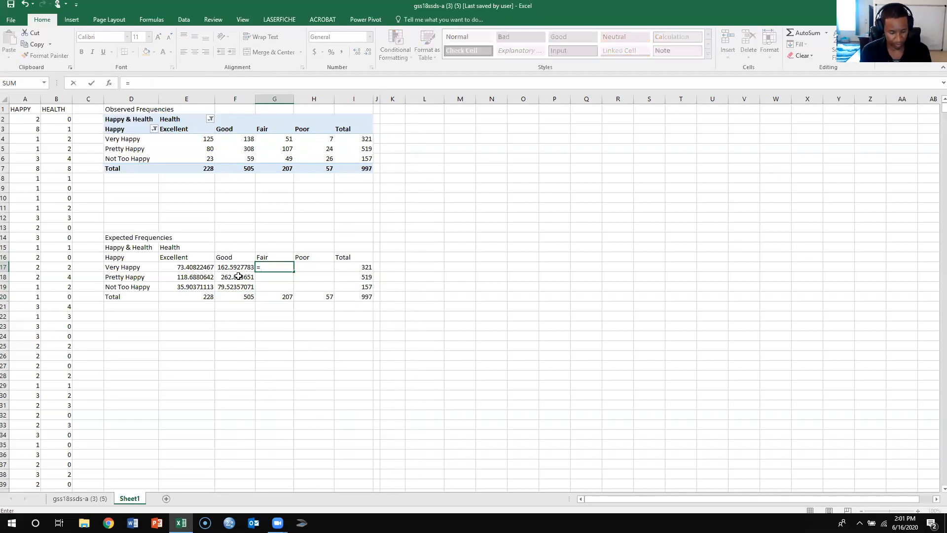
{"action": "type", "text": "207*"}
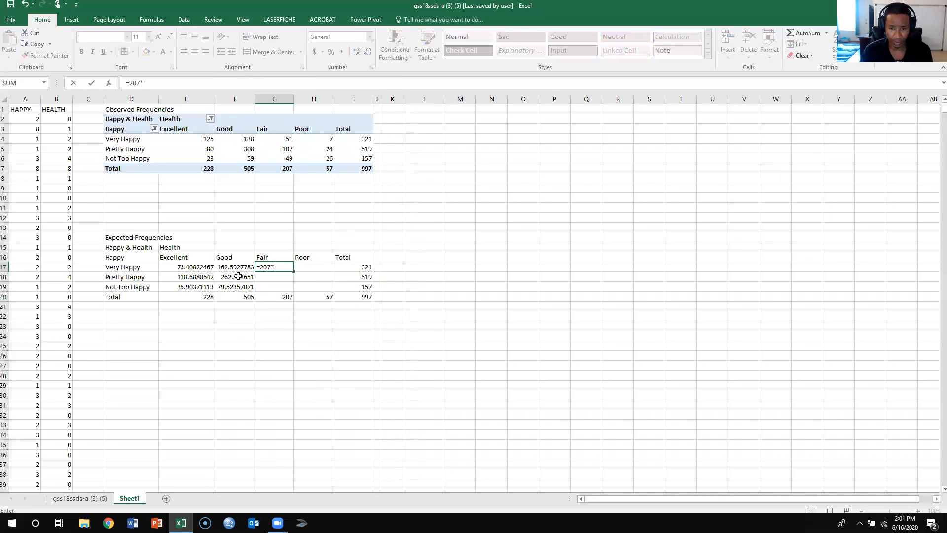
{"action": "type", "text": "321/9"}
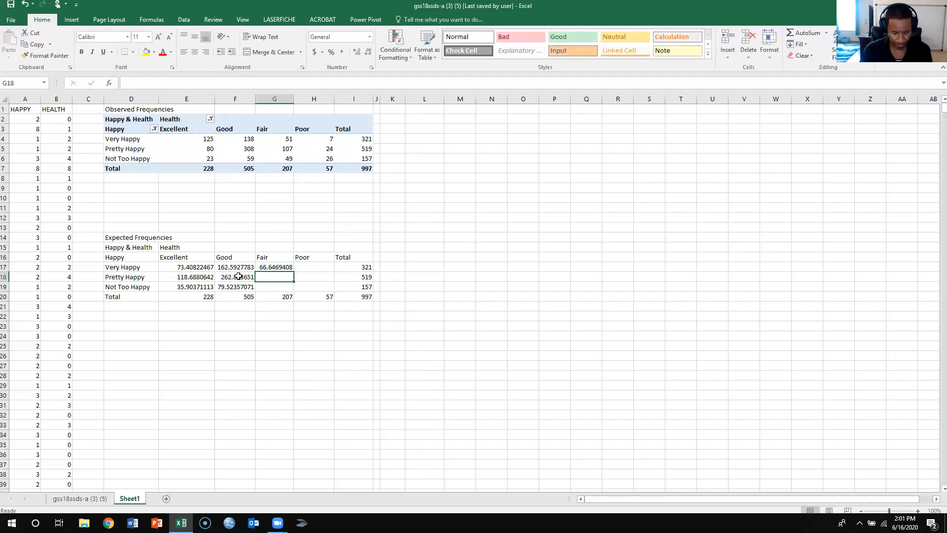
Step: Enter =207*519/997 in G18 and =207*157/997 in G19 for the remaining Fair expected frequencies
{"action": "type", "text": "=207"}
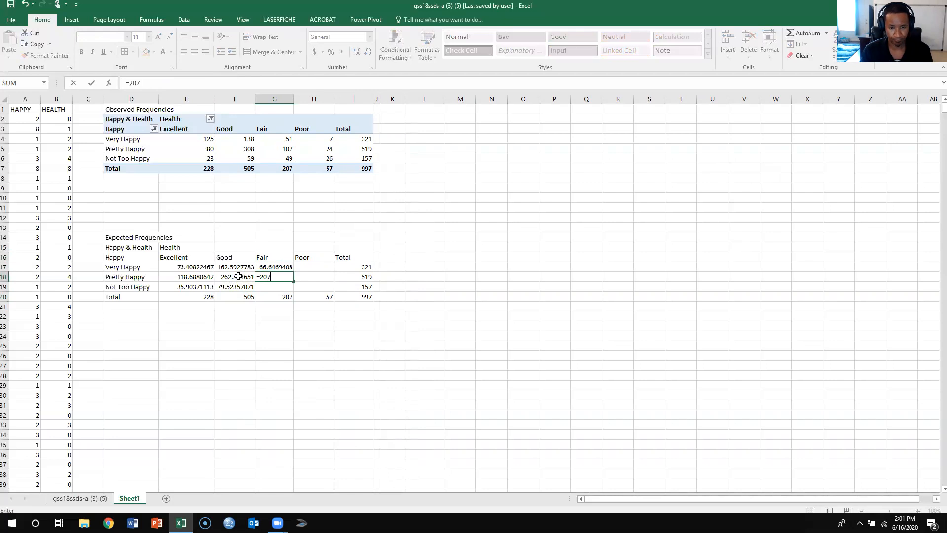
{"action": "type", "text": "*"}
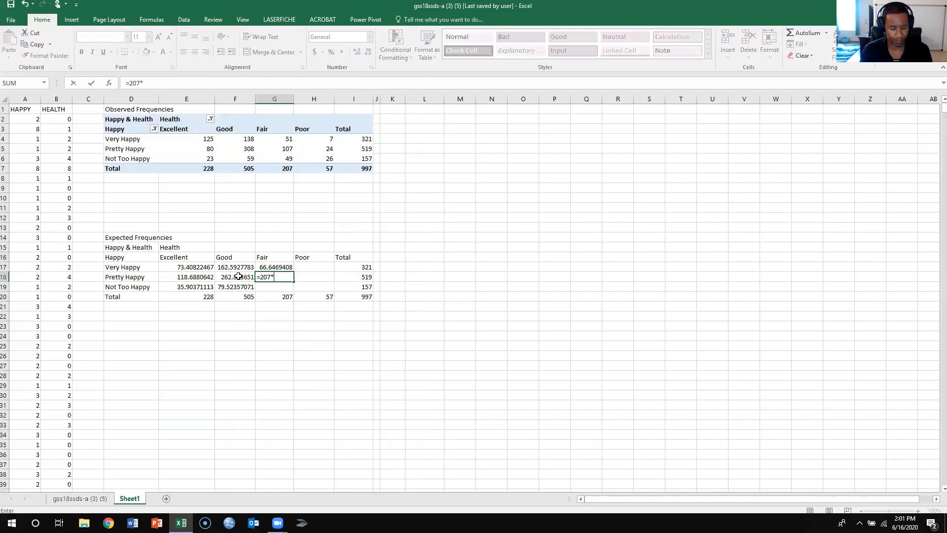
{"action": "type", "text": "5"}
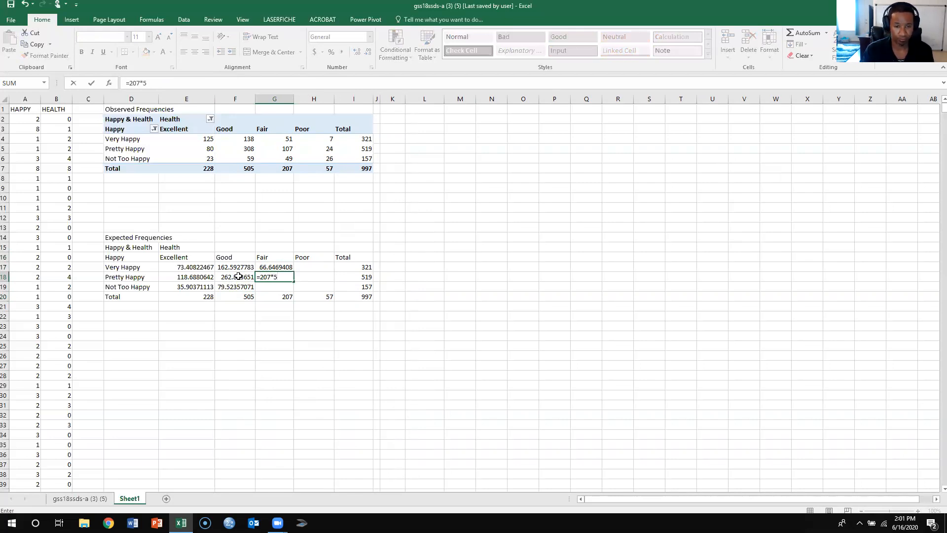
{"action": "type", "text": "19"}
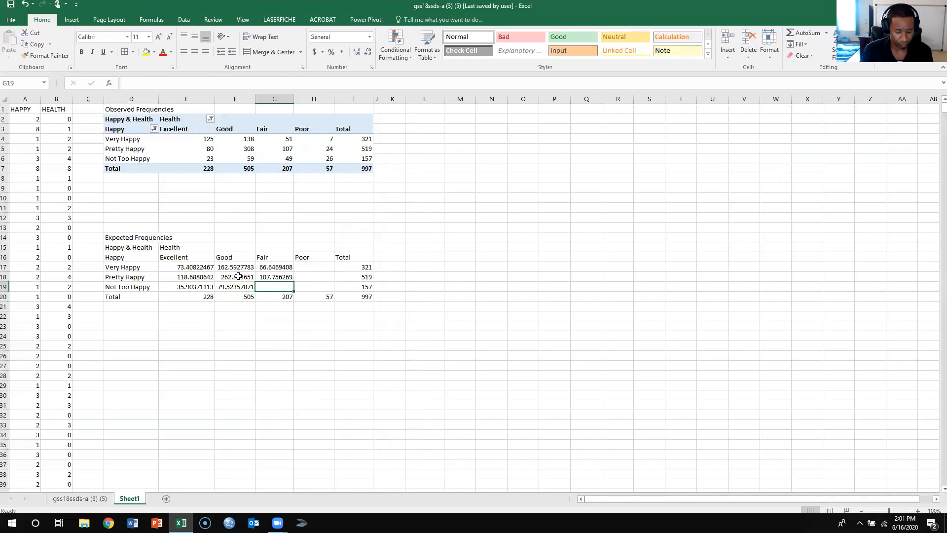
{"action": "type", "text": "207*"}
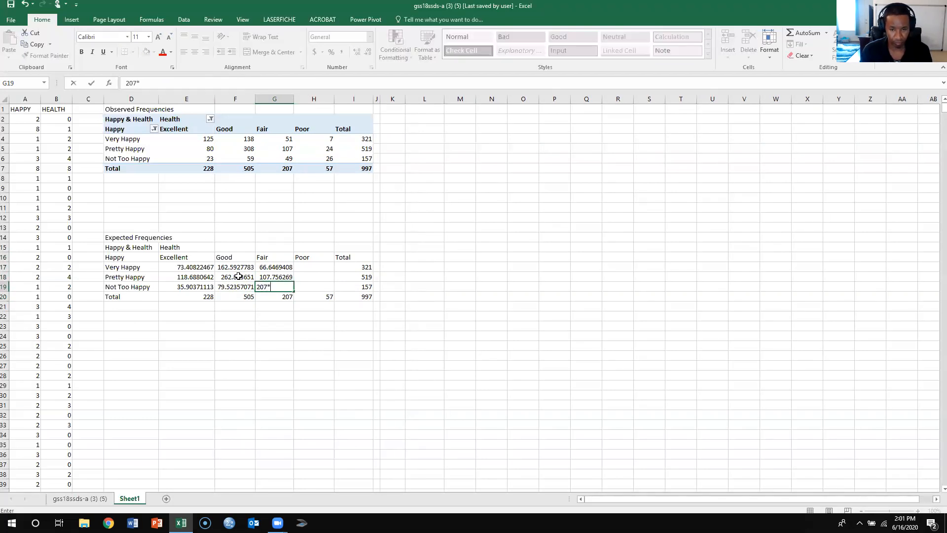
{"action": "type", "text": "15"}
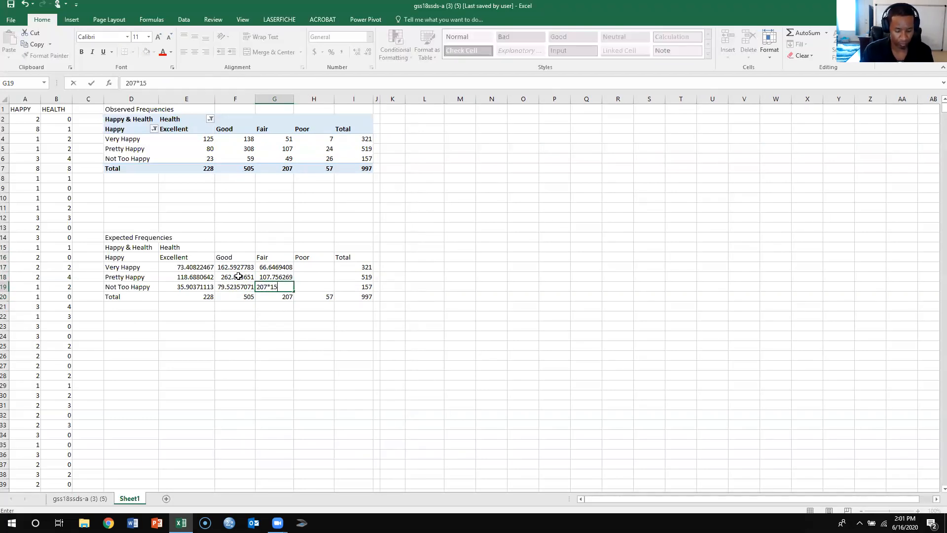
{"action": "type", "text": "7"}
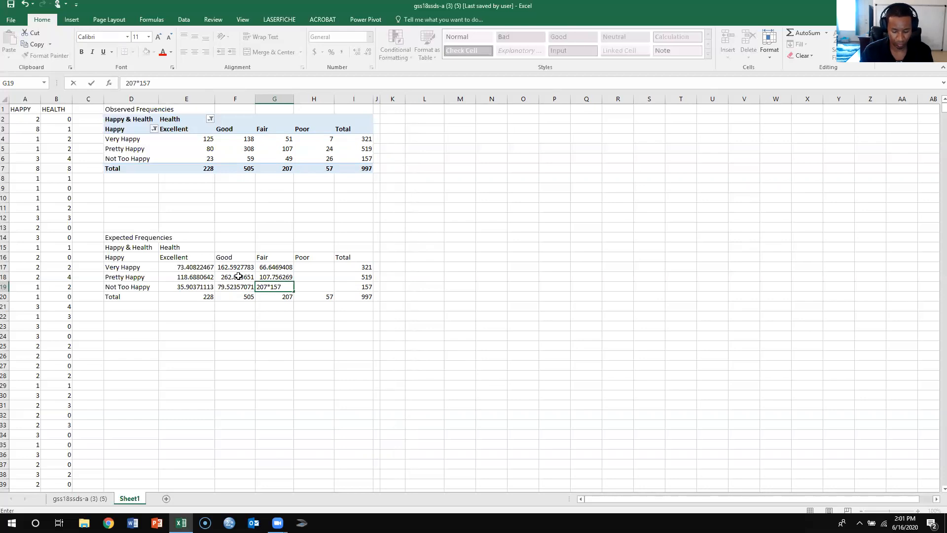
{"action": "type", "text": "/997"}
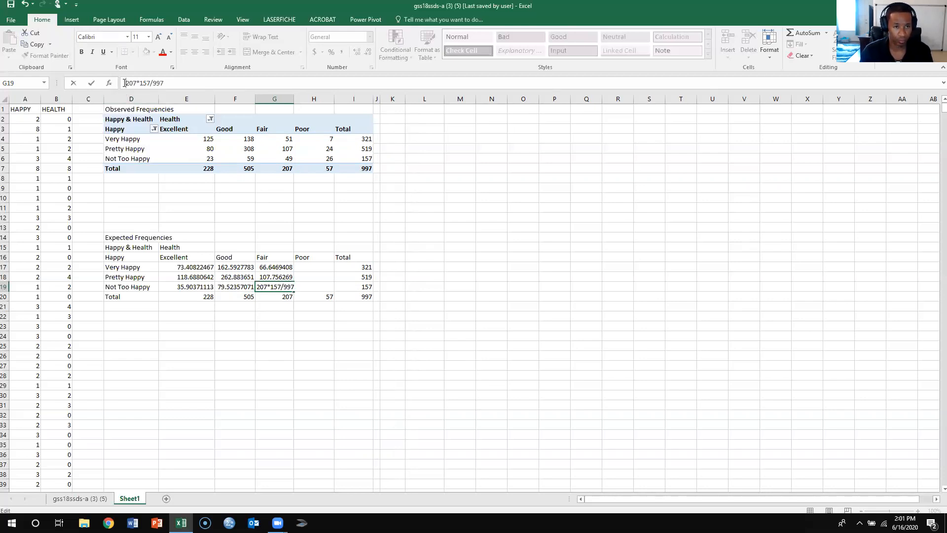
{"action": "key", "text": "enter"}
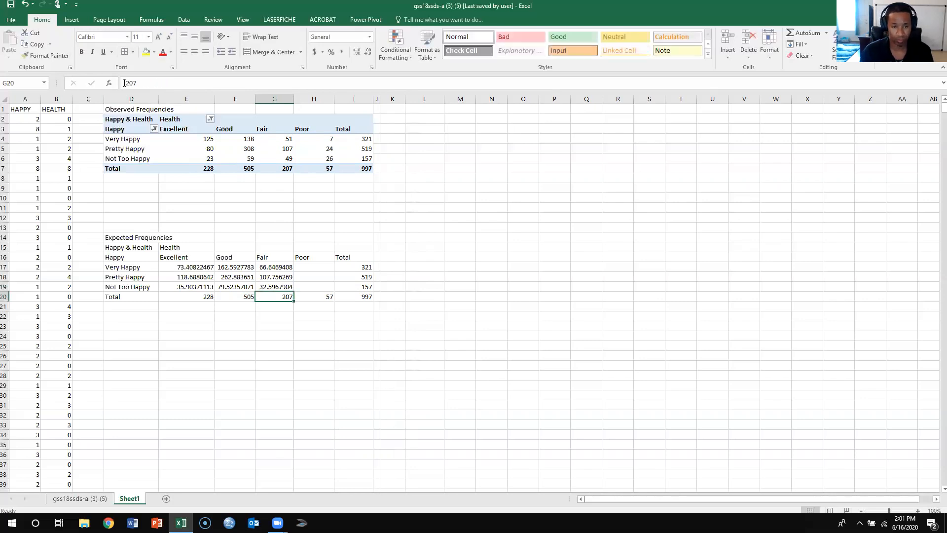
Step: Enter =57*321/997 in H17 for the Very Happy by Poor expected frequency (18.352)
{"action": "left_click", "coordinate": [314, 268]}
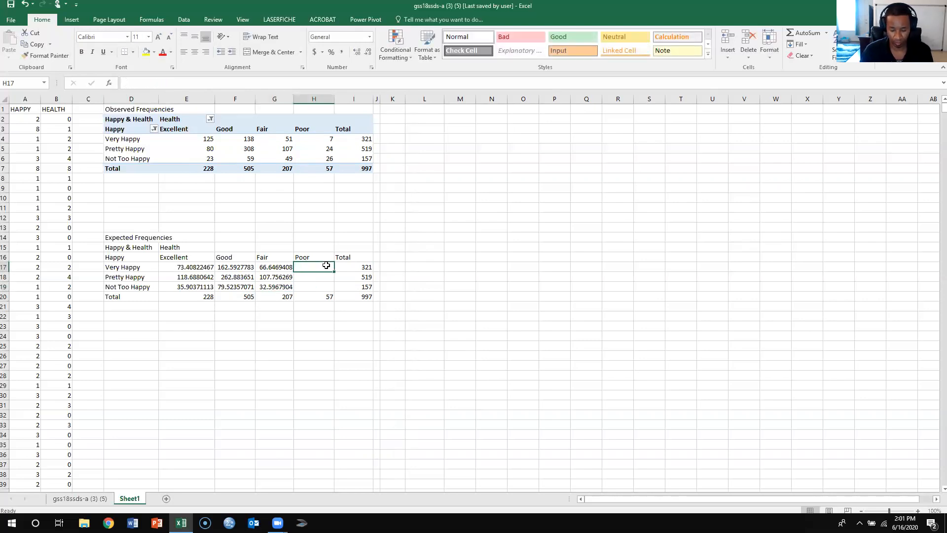
{"action": "type", "text": "=57"}
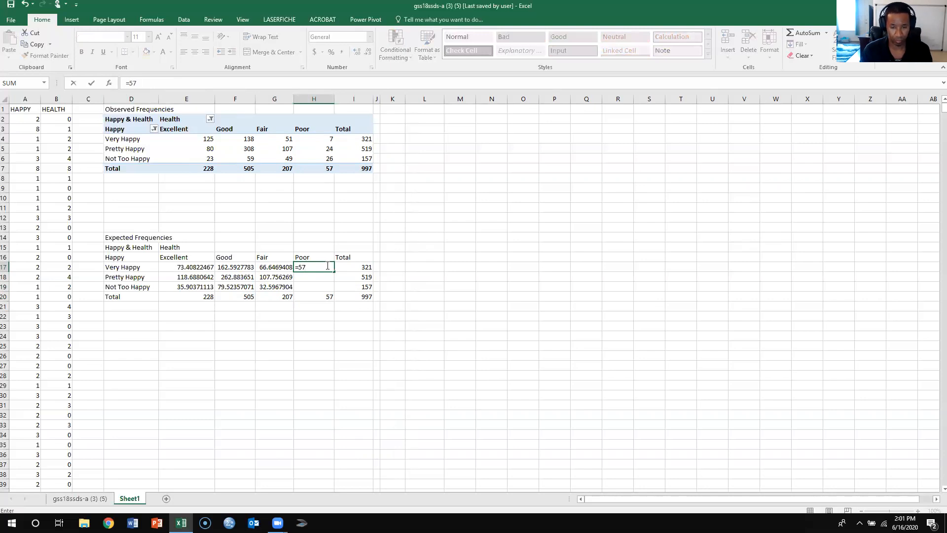
{"action": "type", "text": "*321"}
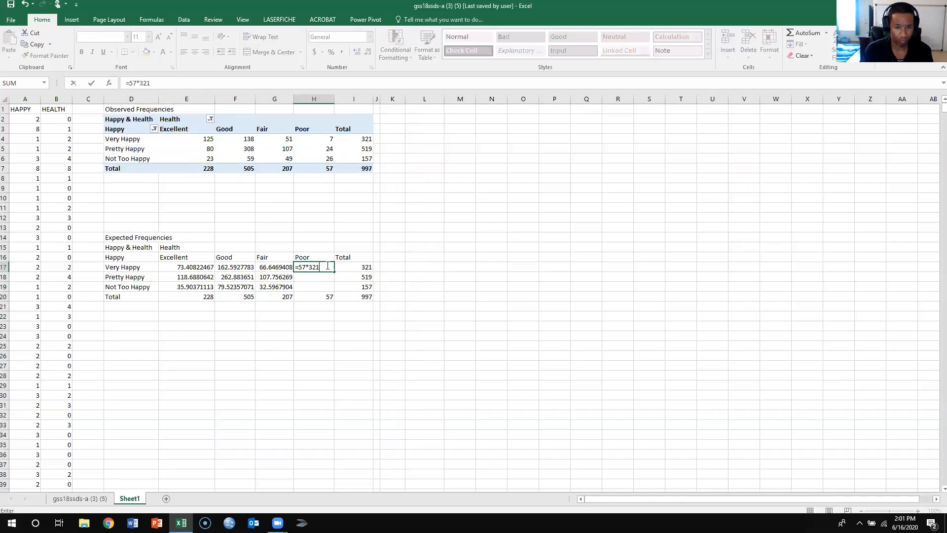
{"action": "type", "text": "/"}
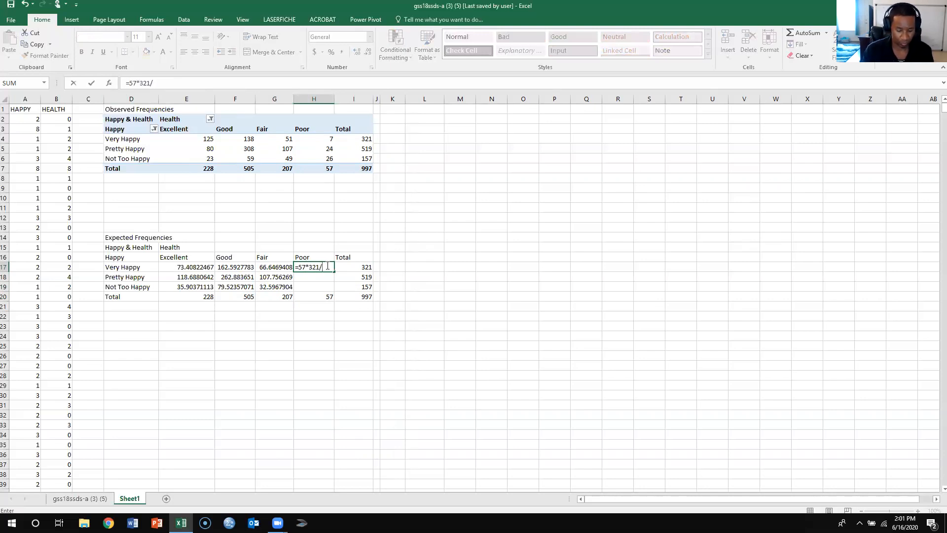
{"action": "key", "text": "enter"}
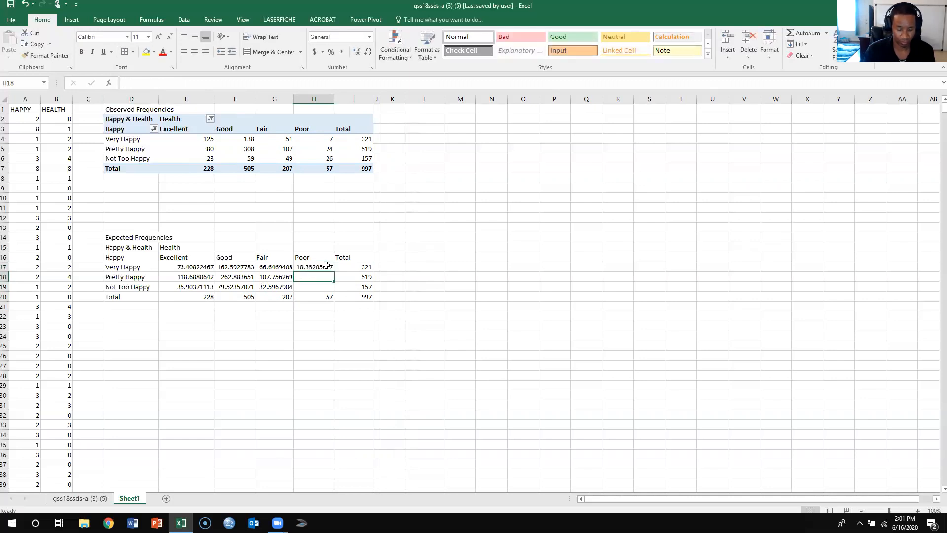
Step: Enter =57*519/997 in H18 and =57*157/997 in H19, ending with 8.976 for Not Too Happy by Poor
{"action": "type", "text": "=5"}
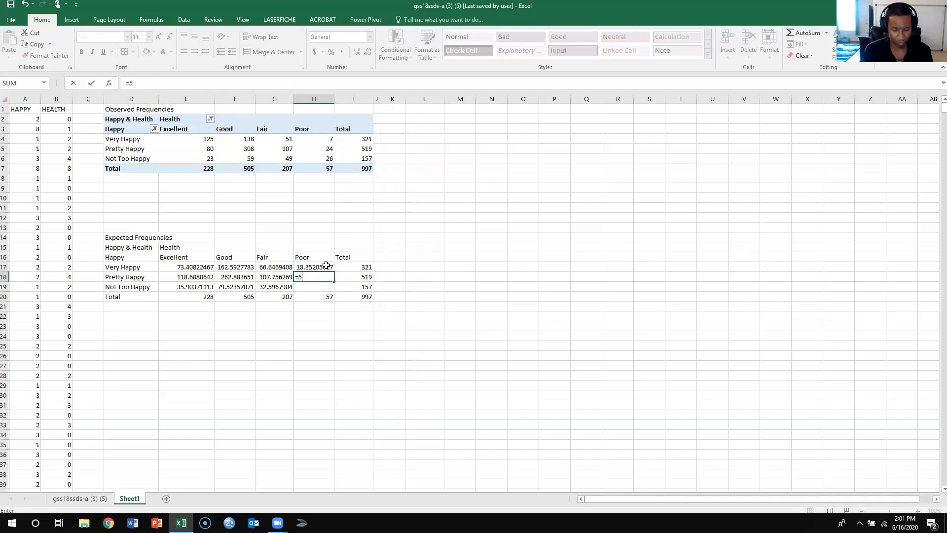
{"action": "type", "text": "7*"}
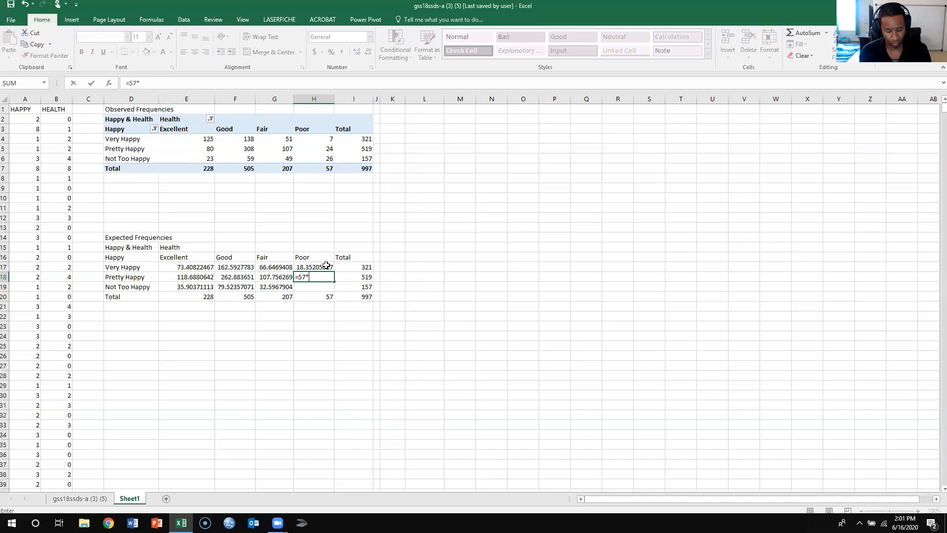
{"action": "type", "text": "519"}
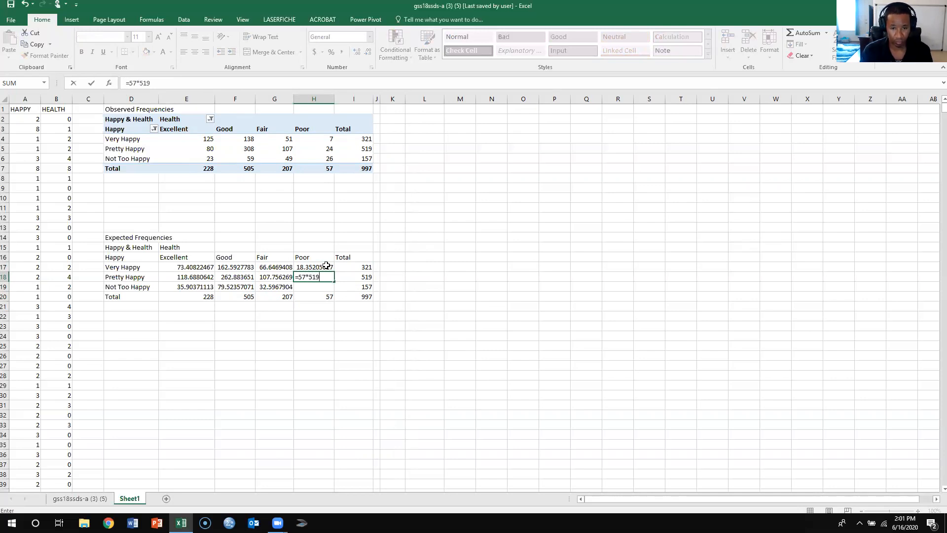
{"action": "type", "text": "/99"}
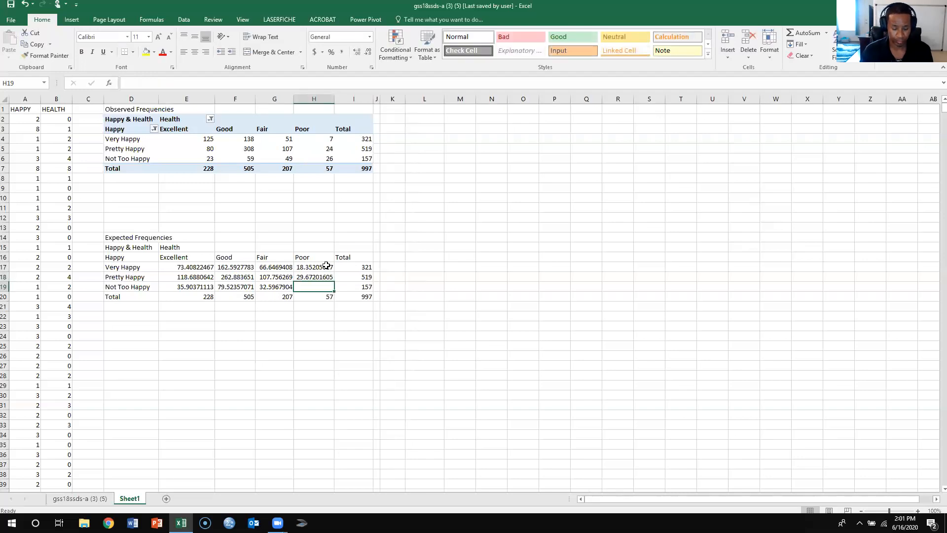
{"action": "type", "text": "="}
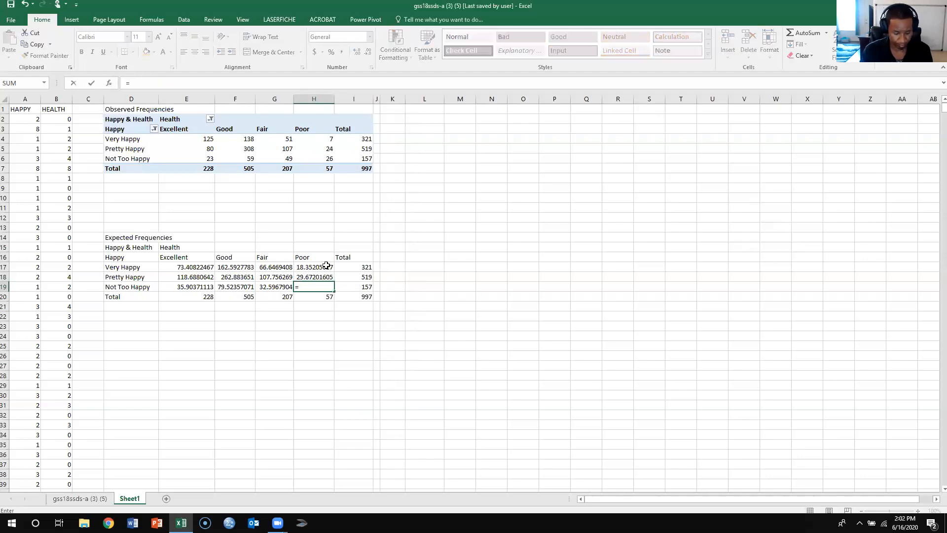
{"action": "type", "text": "57"}
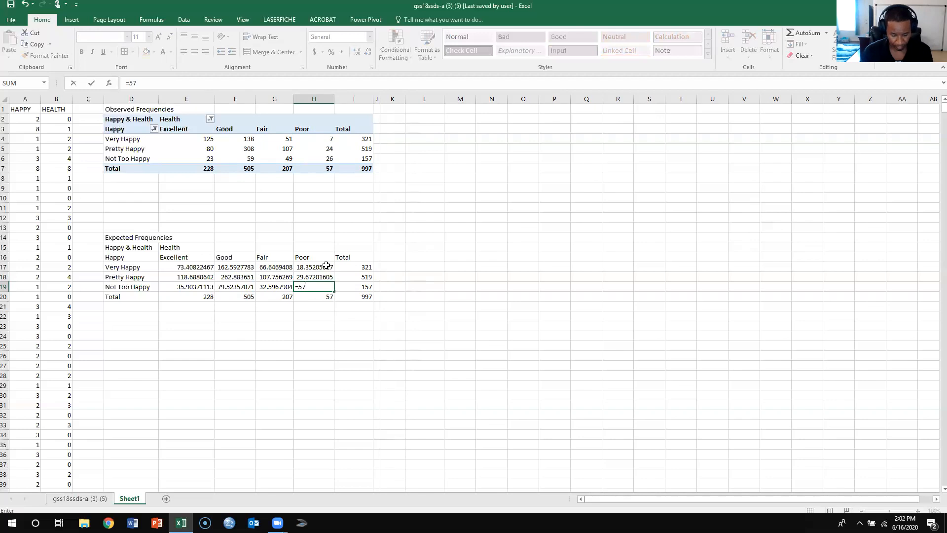
{"action": "type", "text": "*1"}
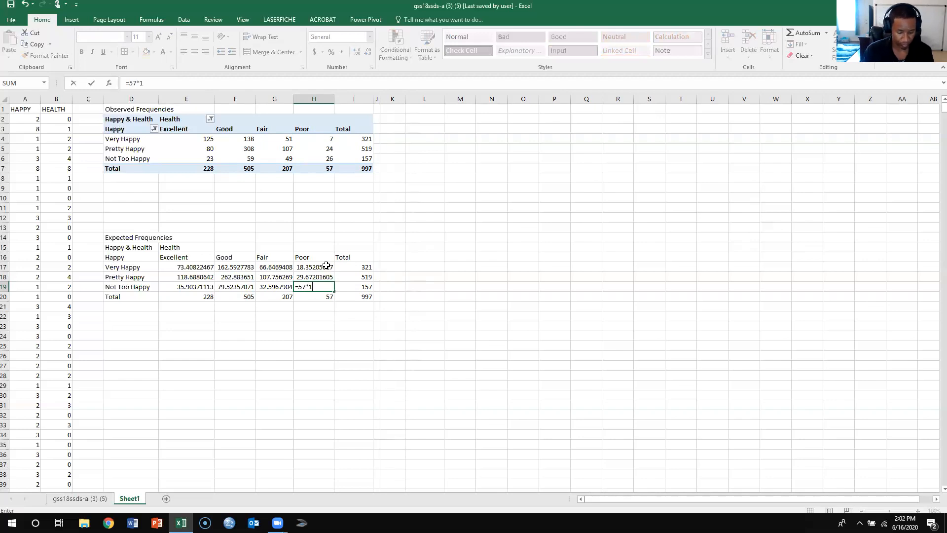
{"action": "type", "text": "157/"}
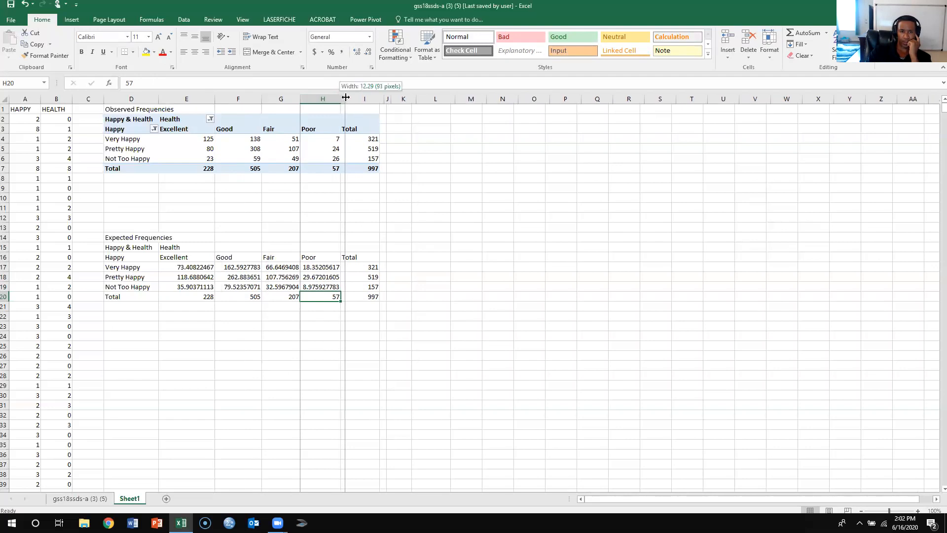
Step: Widen column H so the Poor expected frequencies such as 18.352 and 8.976 show in full
{"action": "left_click_drag", "start_coordinate": [345, 98], "coordinate": [348, 97]}
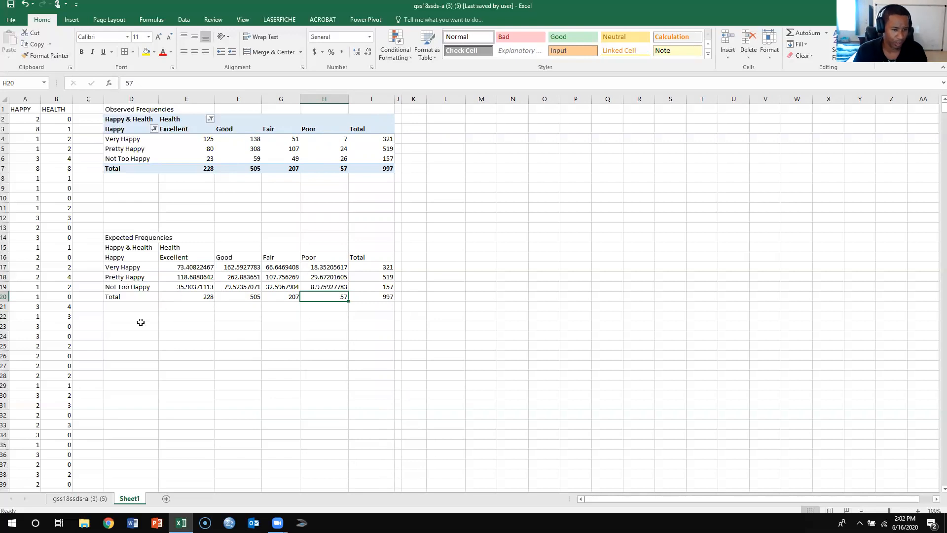
Step: Label D22 'P-Value for Chisquare' and start a formula in F22 beside it
{"action": "type", "text": "P"}
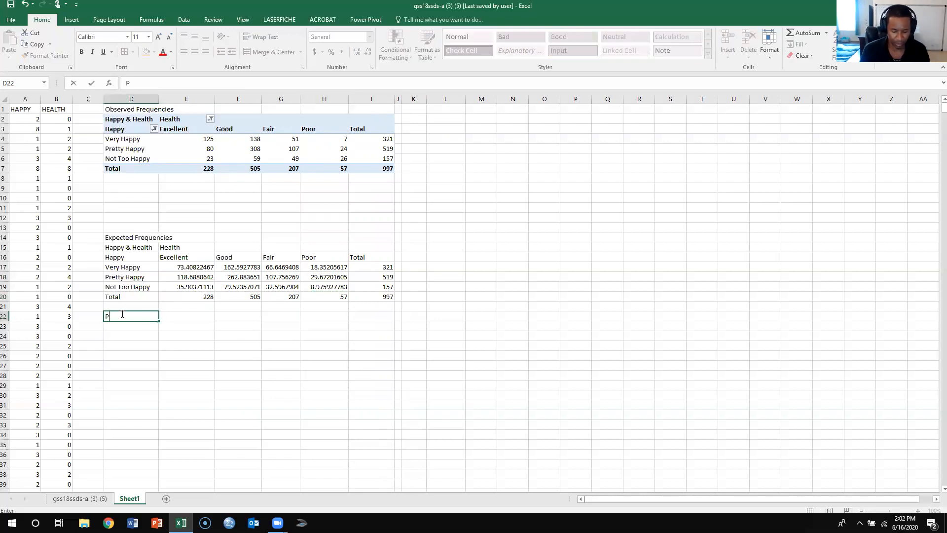
{"action": "type", "text": "-Value"}
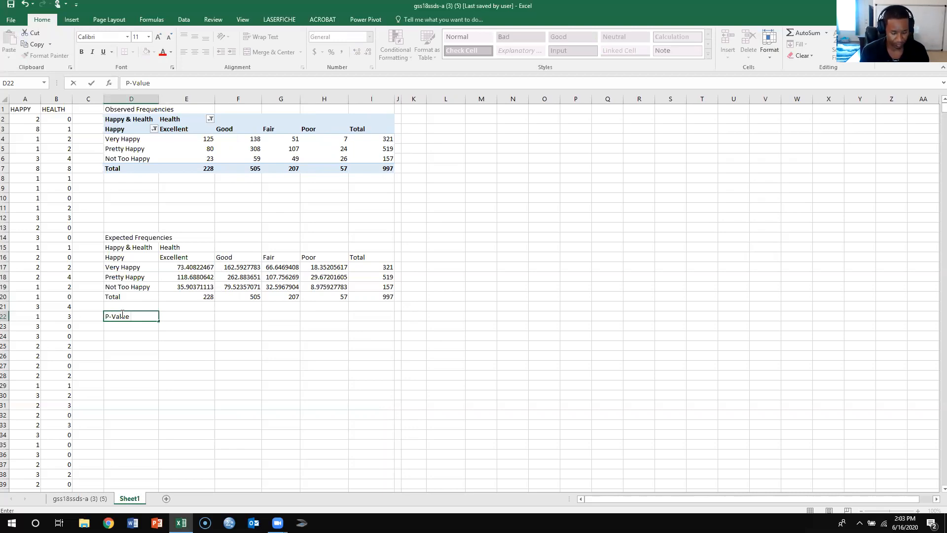
{"action": "type", "text": "for Chis"}
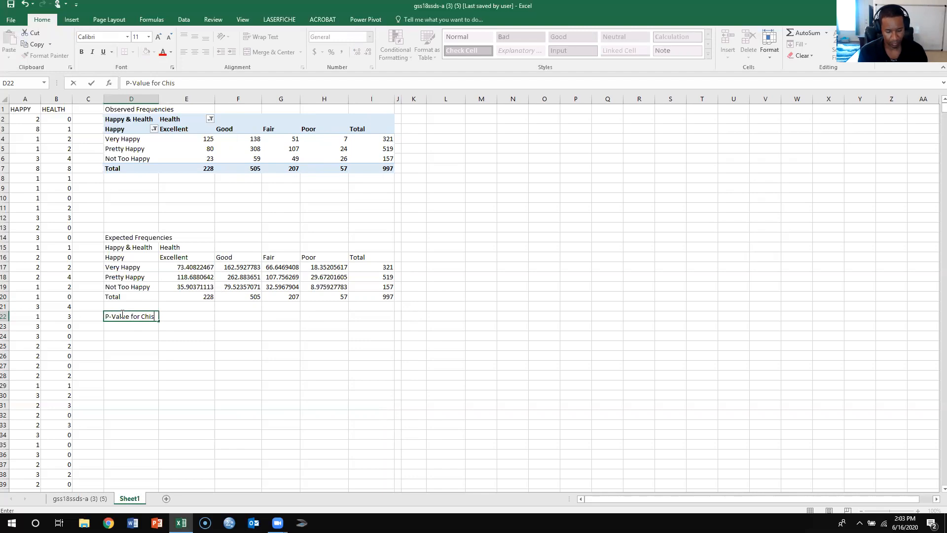
{"action": "type", "text": "quare"}
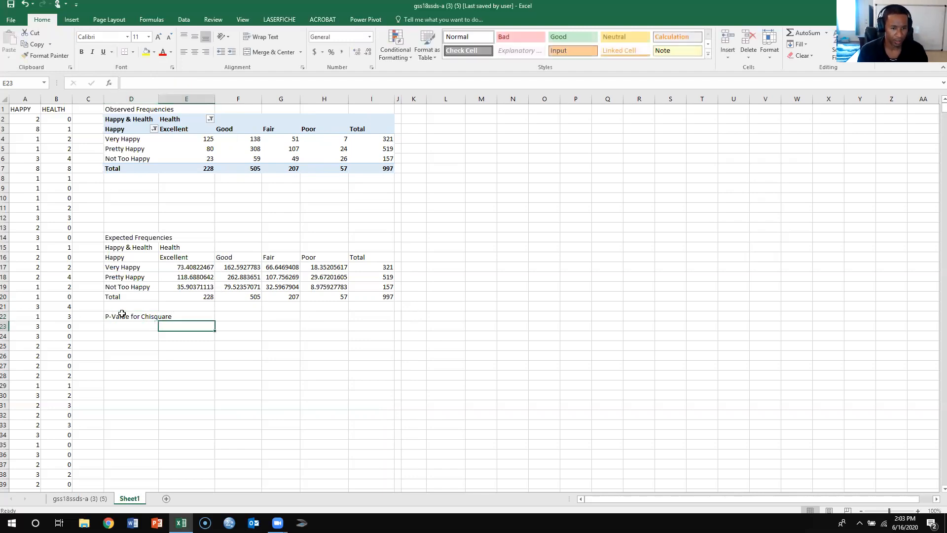
{"action": "left_click", "coordinate": [238, 316]}
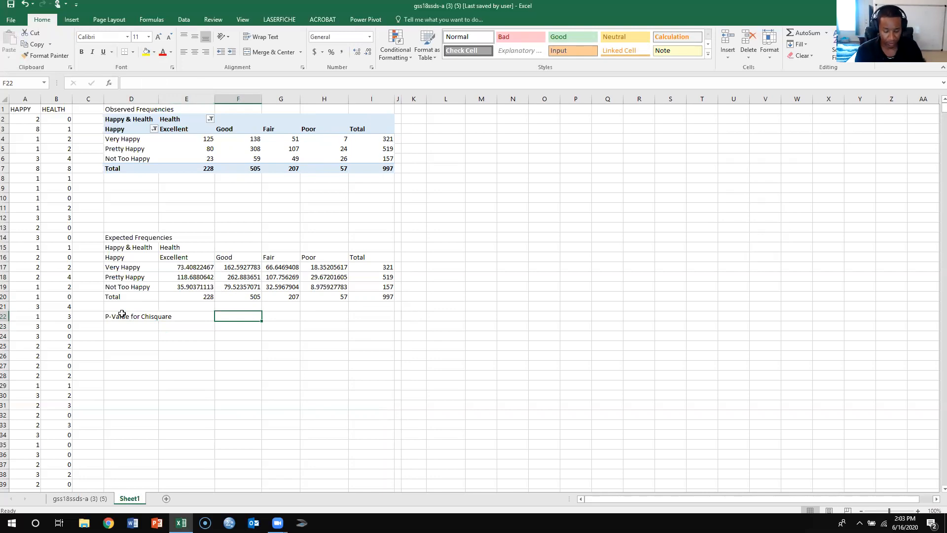
{"action": "type", "text": "="}
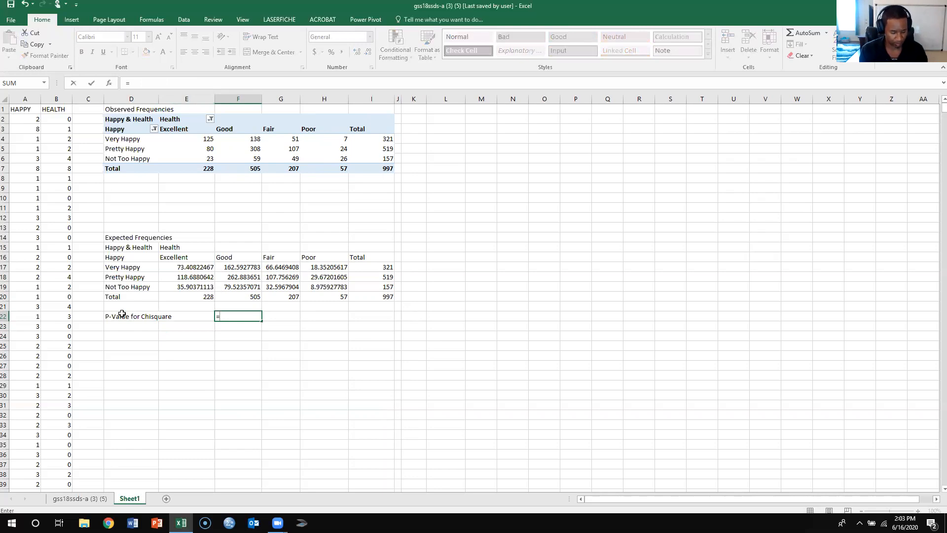
Step: Build =CHITEST( in F22 with the observed counts E4:H6 as the actual range
{"action": "type", "text": "CHI"}
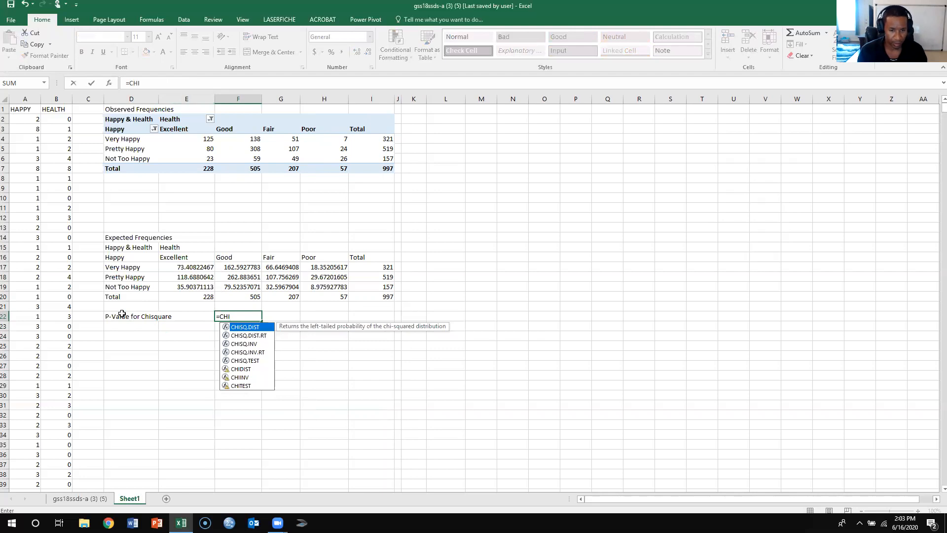
{"action": "type", "text": "T"}
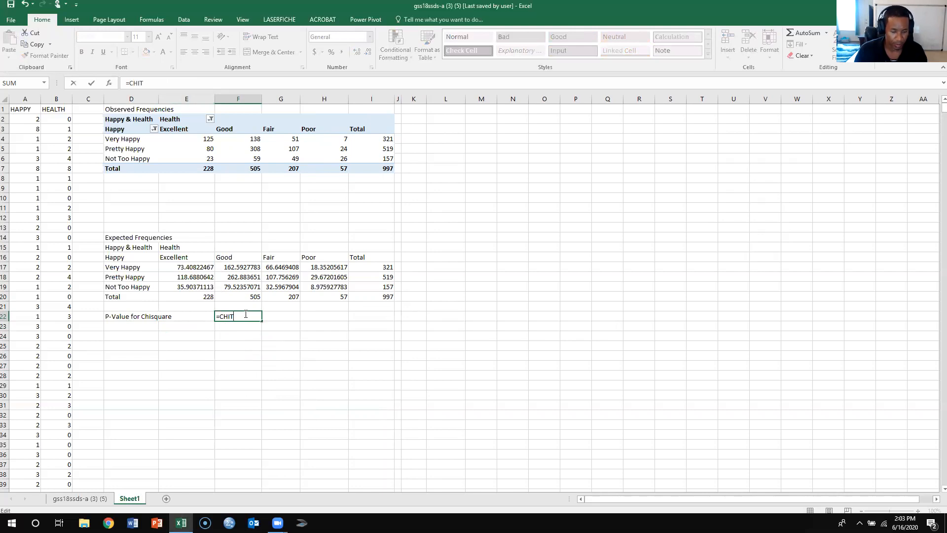
{"action": "type", "text": "EST"}
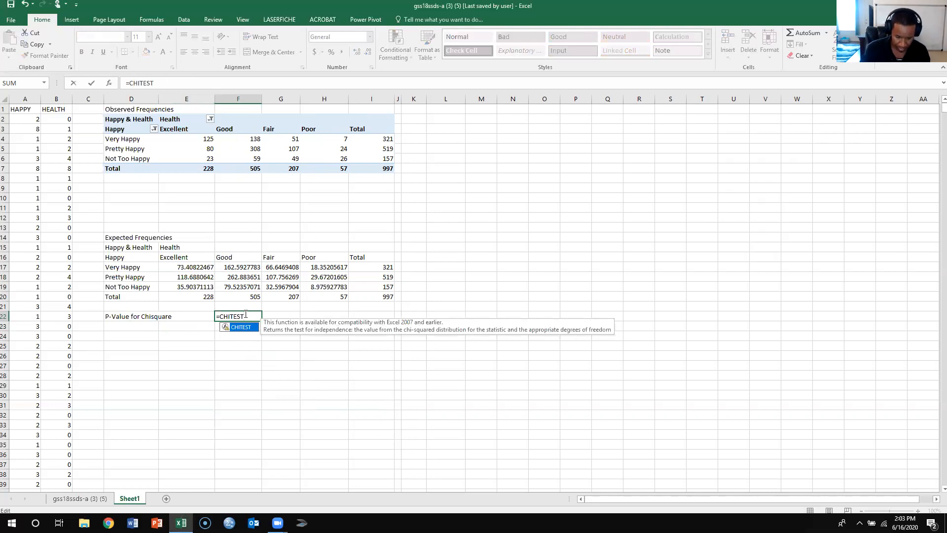
{"action": "type", "text": "("}
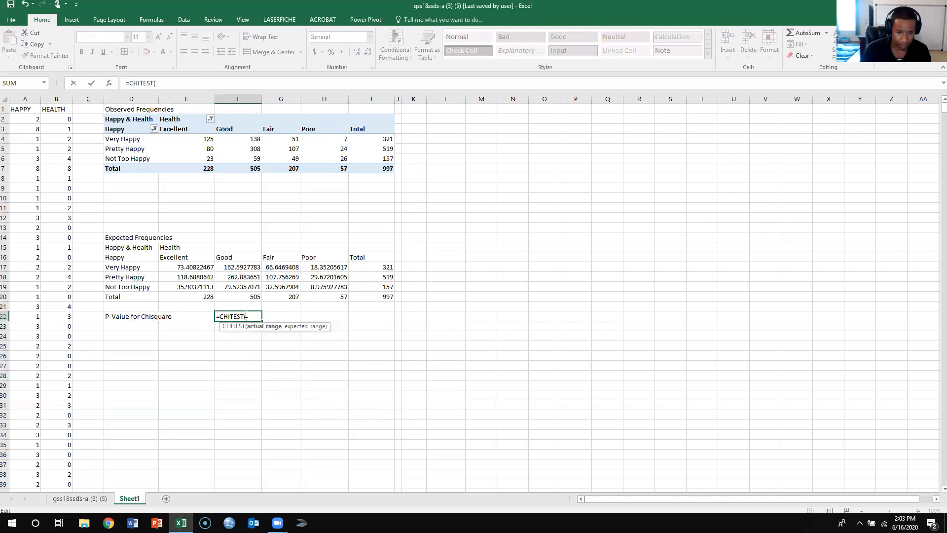
{"action": "mouse_move", "coordinate": [306, 135]}
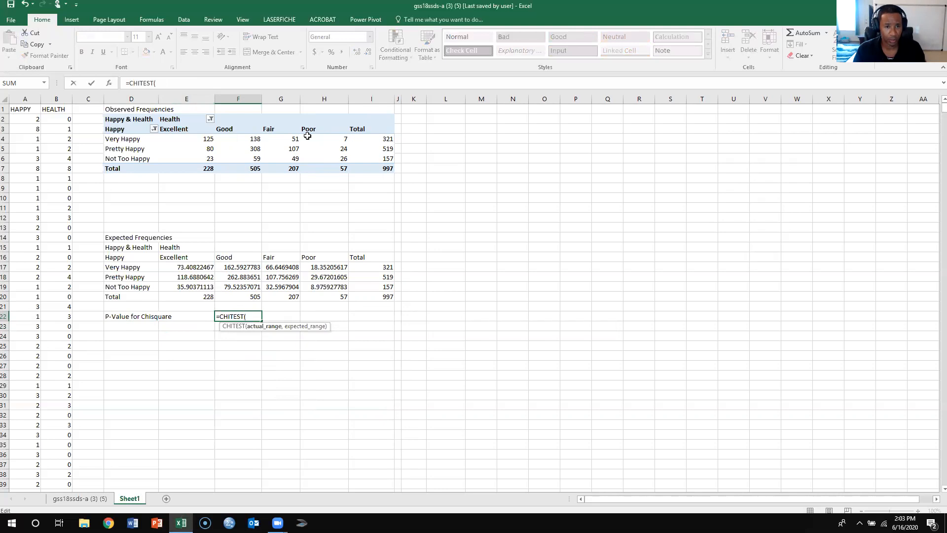
{"action": "mouse_move", "coordinate": [189, 139]}
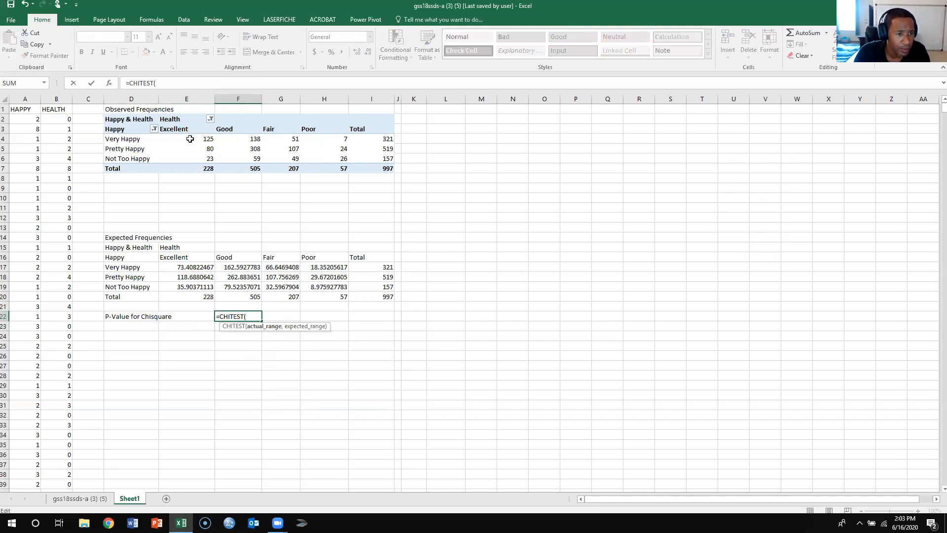
{"action": "mouse_move", "coordinate": [324, 155]}
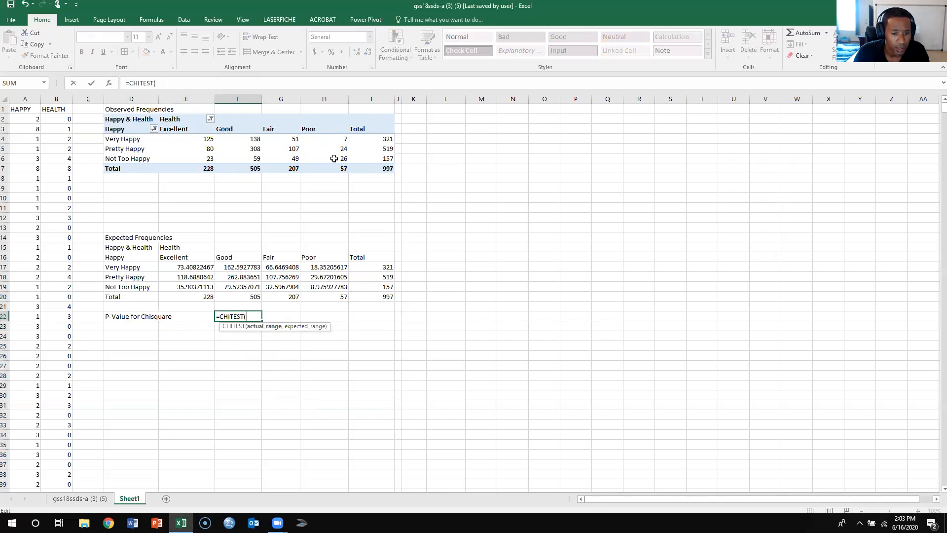
{"action": "type", "text": "E"}
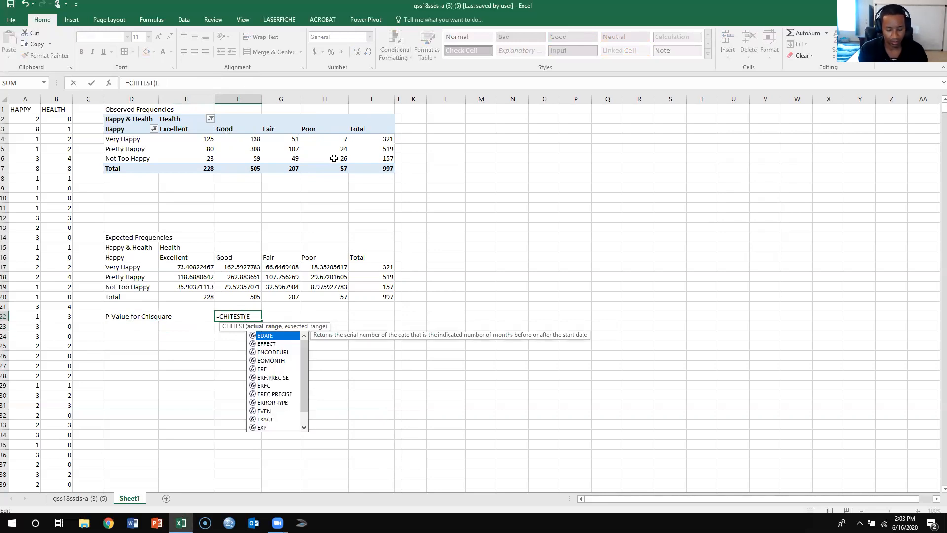
{"action": "left_click", "coordinate": [187, 138]}
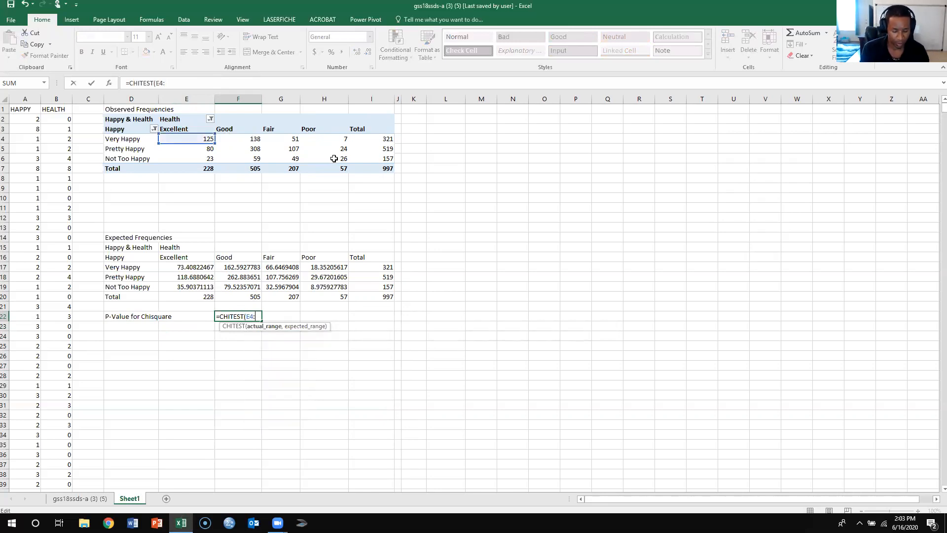
{"action": "type", "text": "H"}
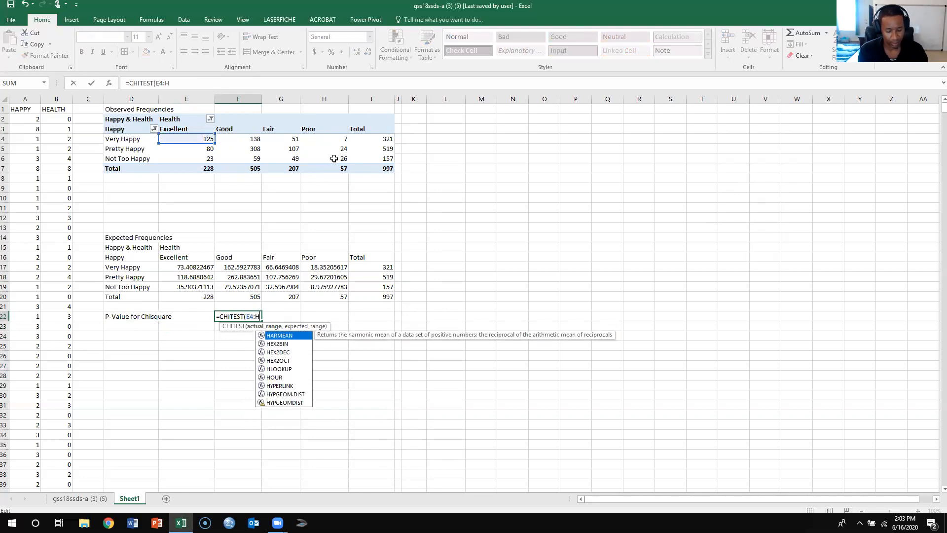
{"action": "type", "text": "6,"}
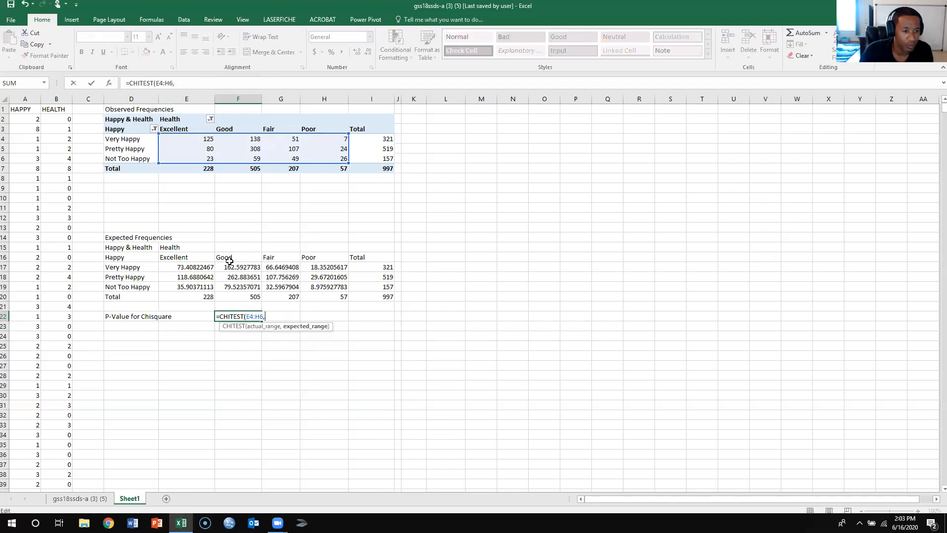
Step: Add the expected range E17:H19 and confirm, giving the p-value 4.64393E-24
{"action": "type", "text": "E"}
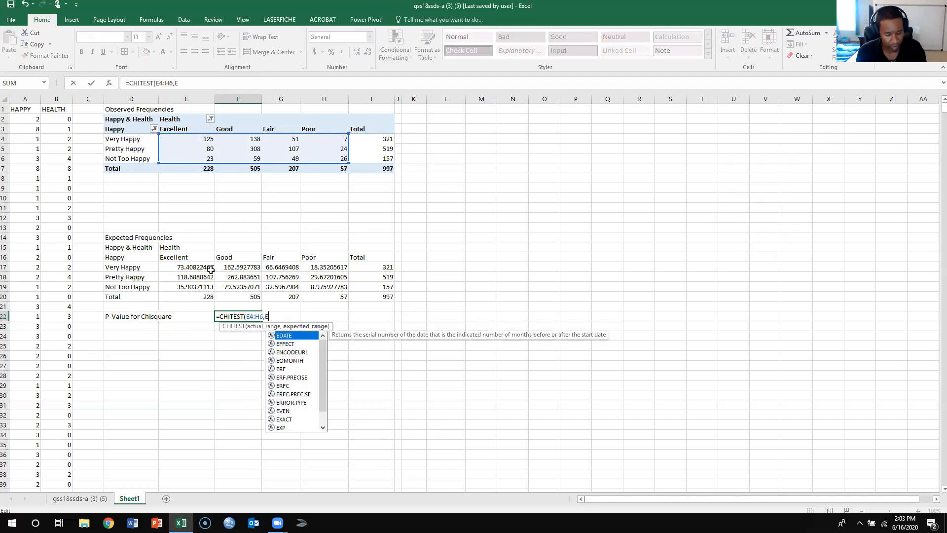
{"action": "left_click", "coordinate": [187, 267]}
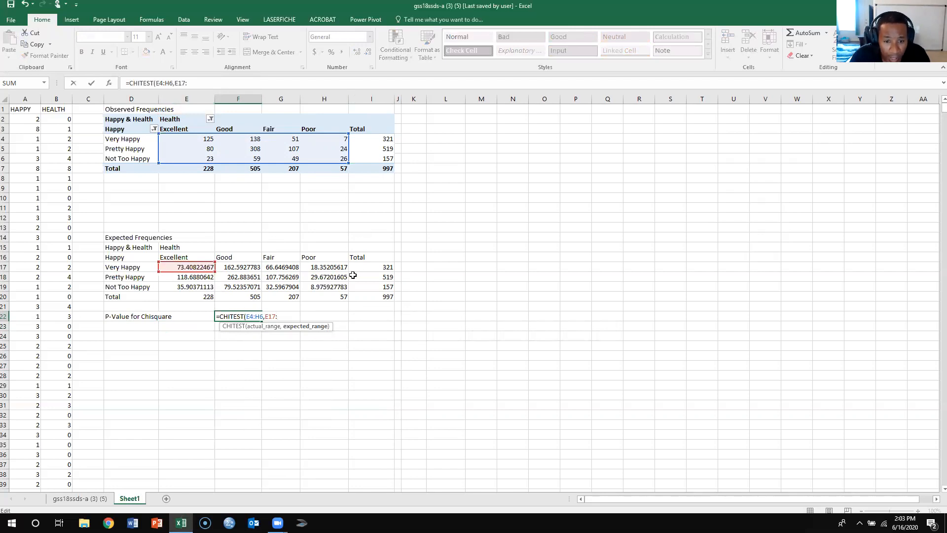
{"action": "mouse_move", "coordinate": [338, 287]}
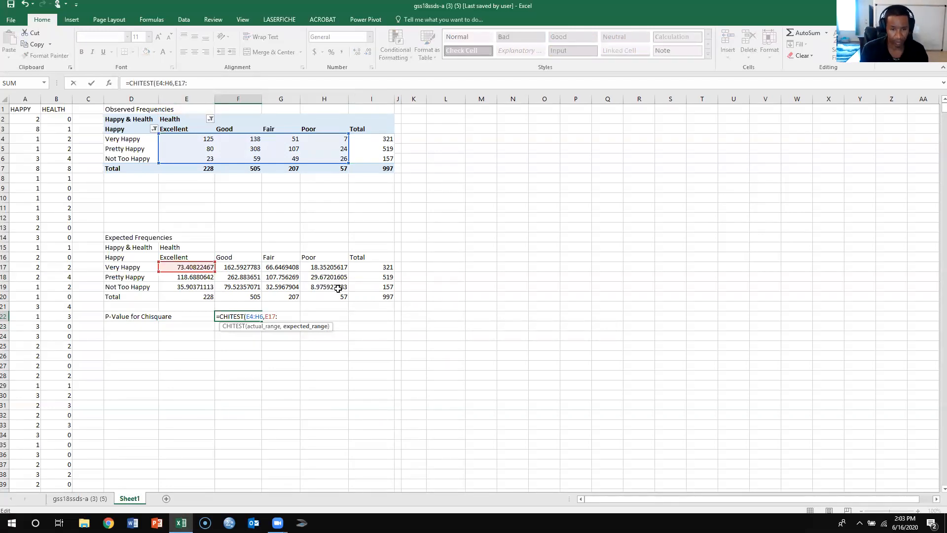
{"action": "type", "text": "h"}
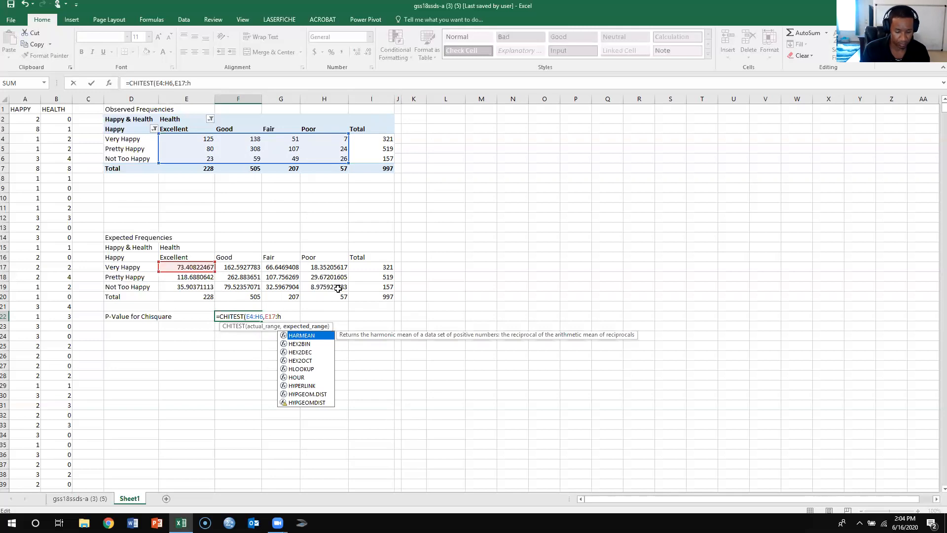
{"action": "type", "text": "19"}
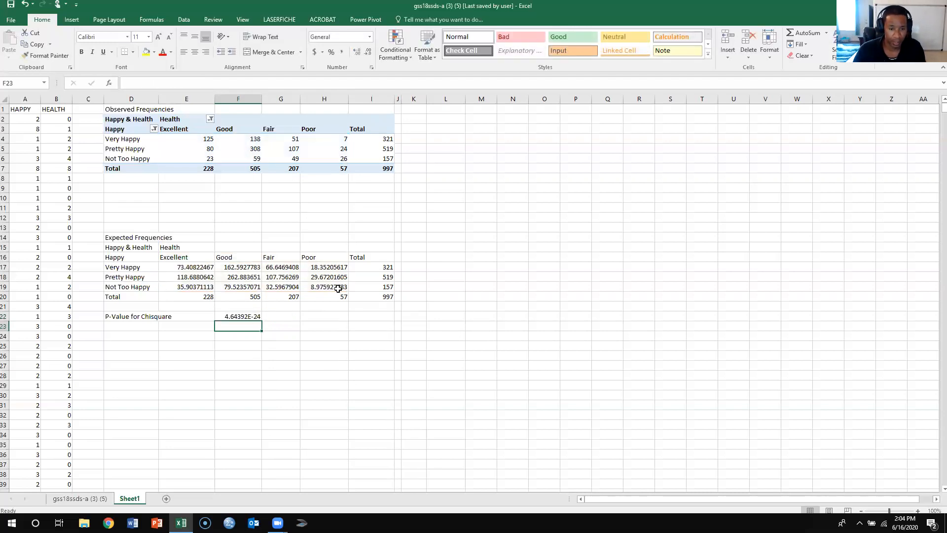
{"action": "mouse_move", "coordinate": [287, 383]}
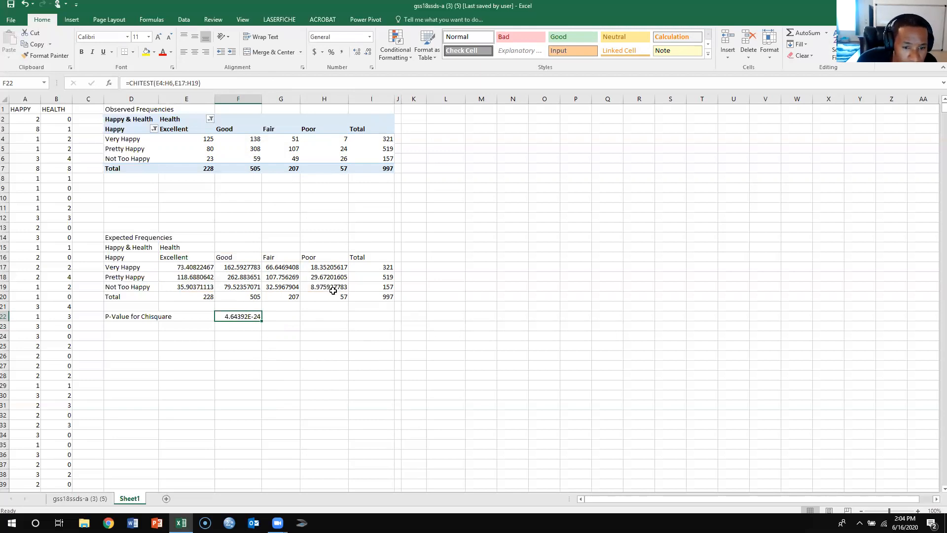
{"action": "mouse_move", "coordinate": [128, 267]}
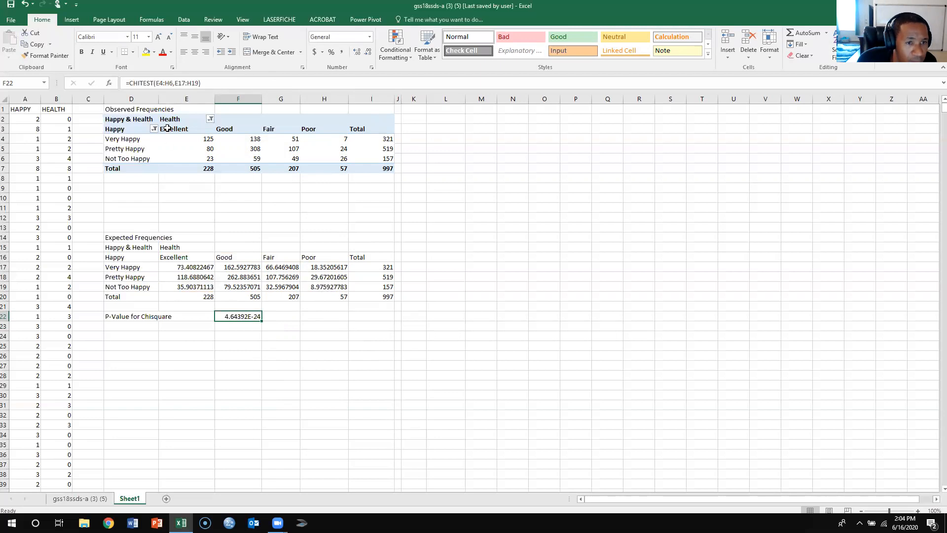
{"action": "mouse_move", "coordinate": [207, 138]}
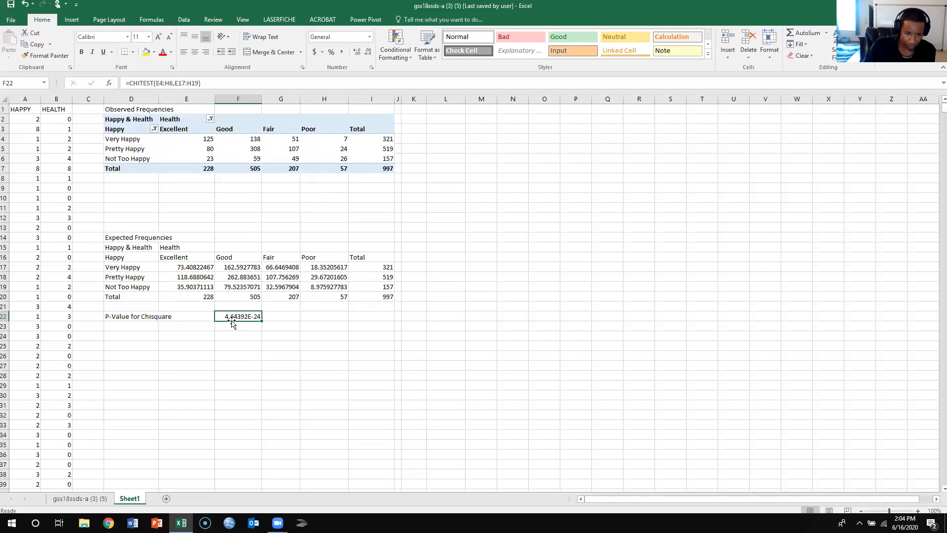
{"action": "mouse_move", "coordinate": [243, 324]}
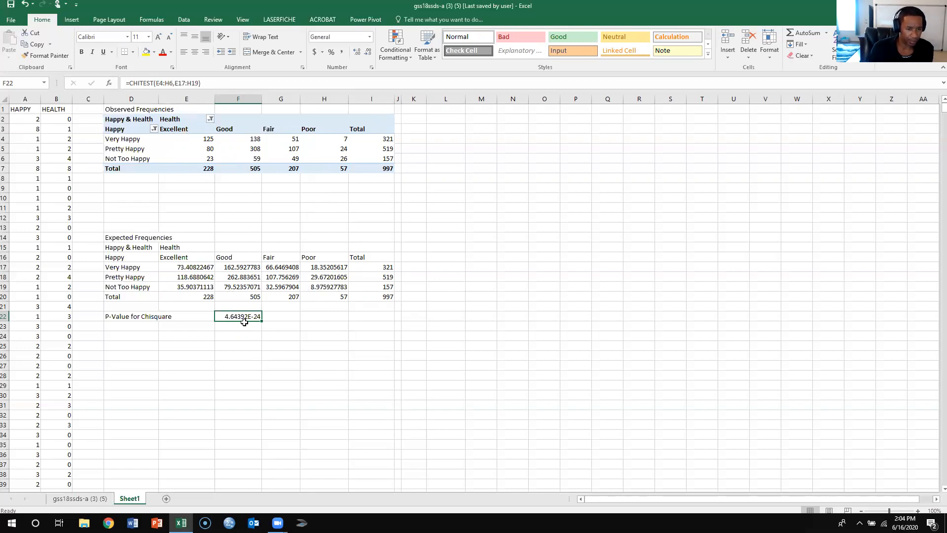
{"action": "mouse_move", "coordinate": [256, 327]}
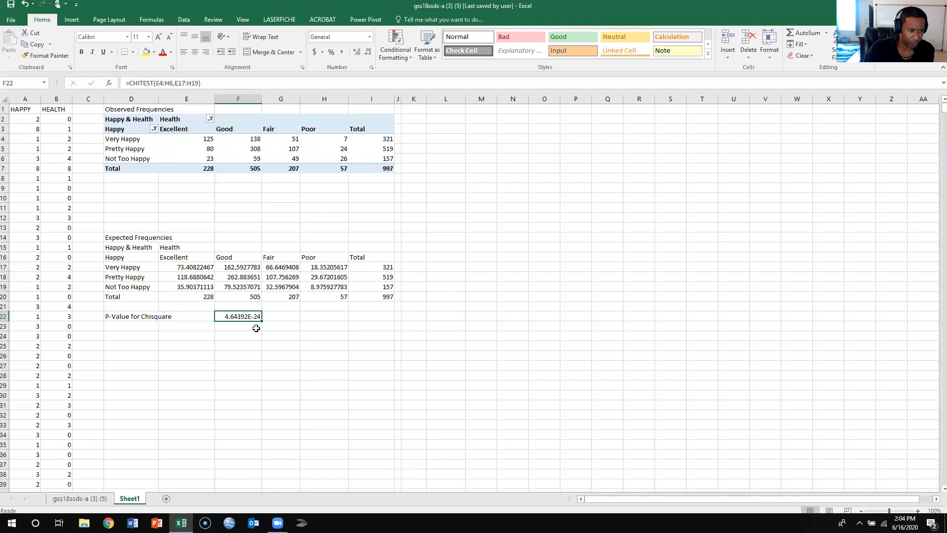
{"action": "mouse_move", "coordinate": [228, 318]}
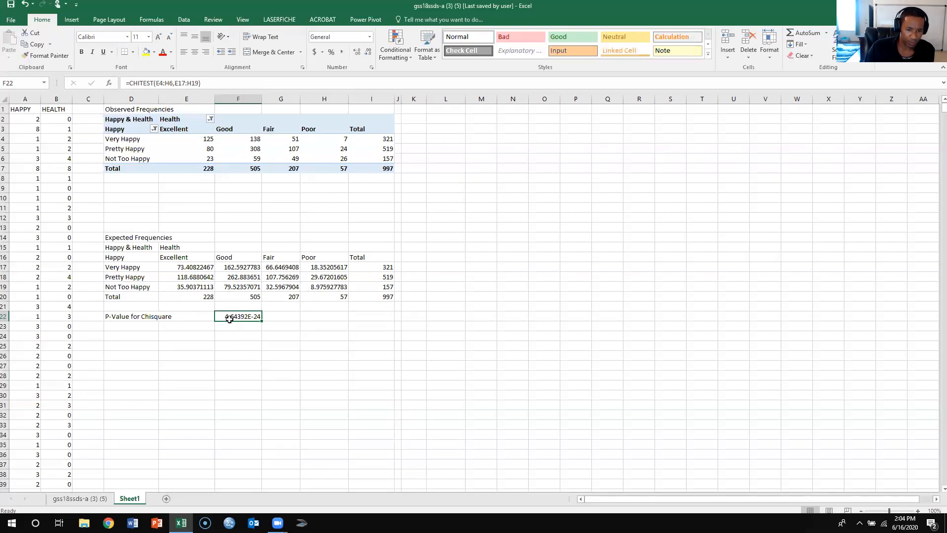